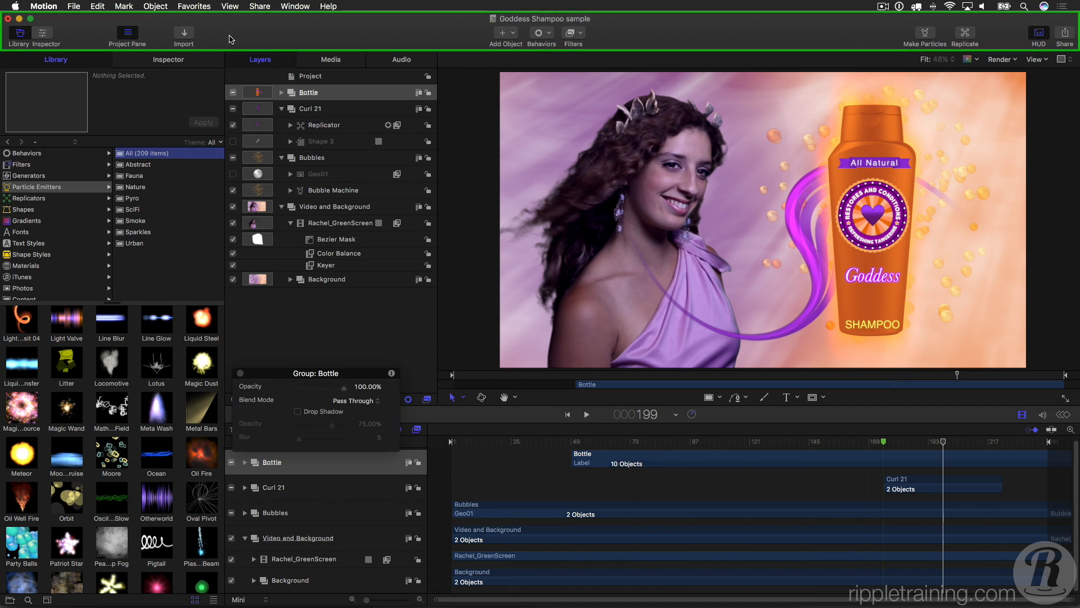
{"action": "mouse_move", "coordinate": [273, 41]}
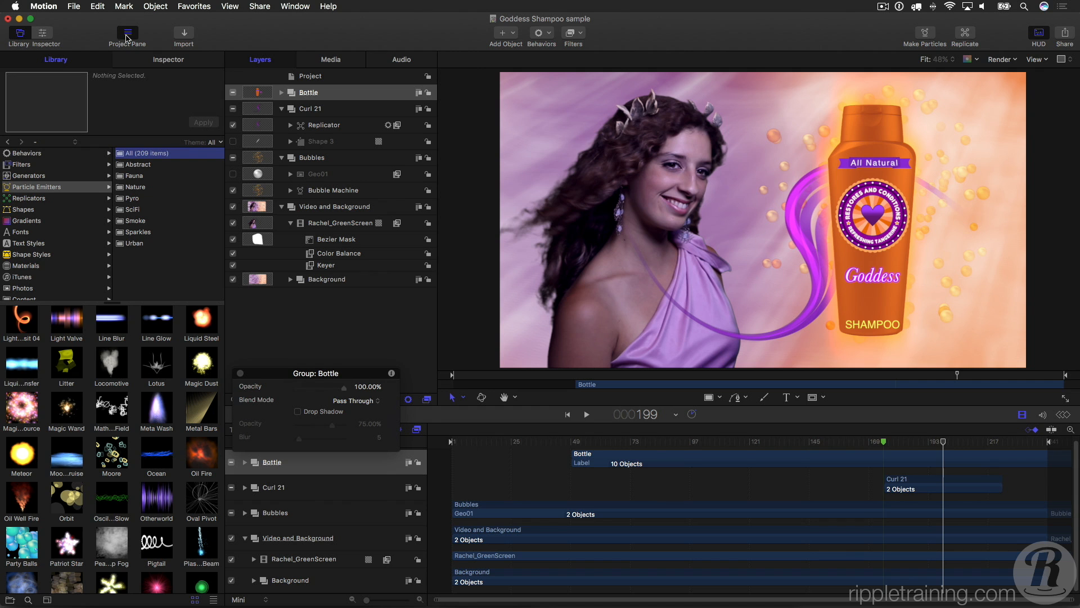
{"action": "mouse_move", "coordinate": [1030, 40]}
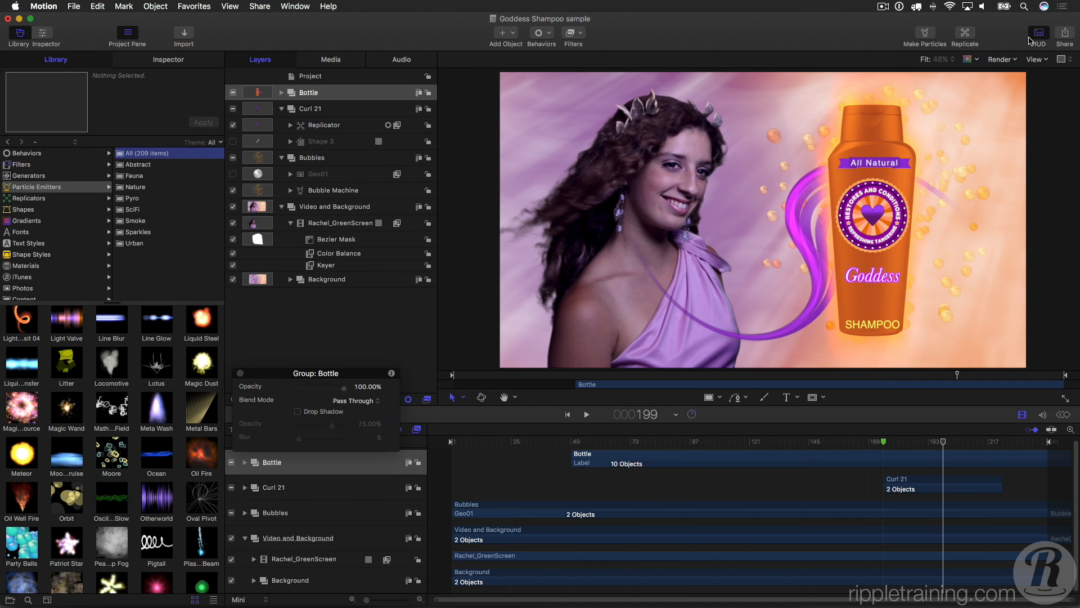
{"action": "mouse_move", "coordinate": [1004, 38]}
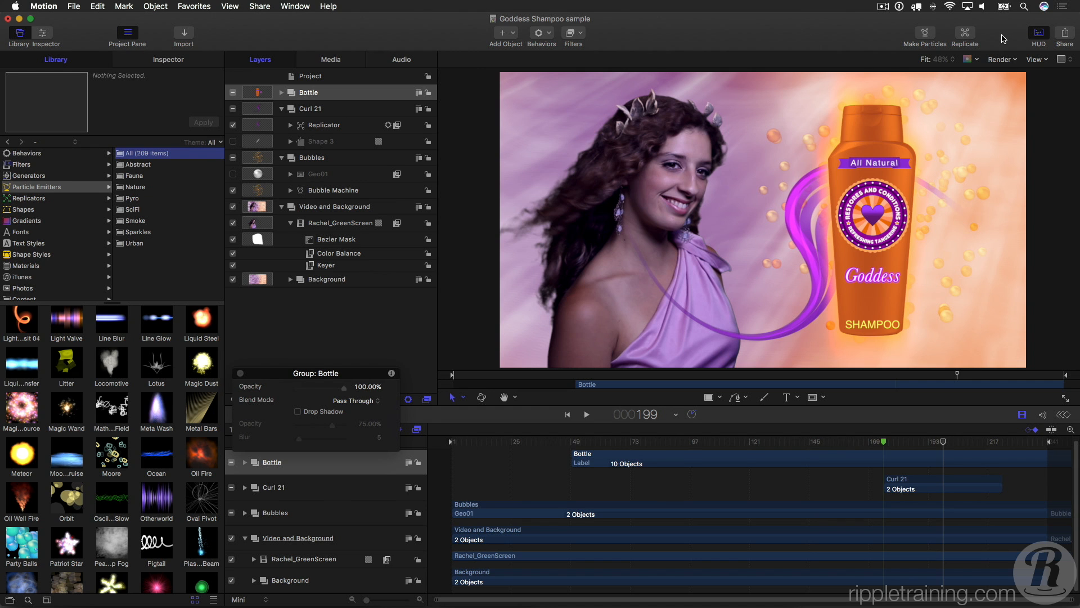
{"action": "mouse_move", "coordinate": [585, 41]}
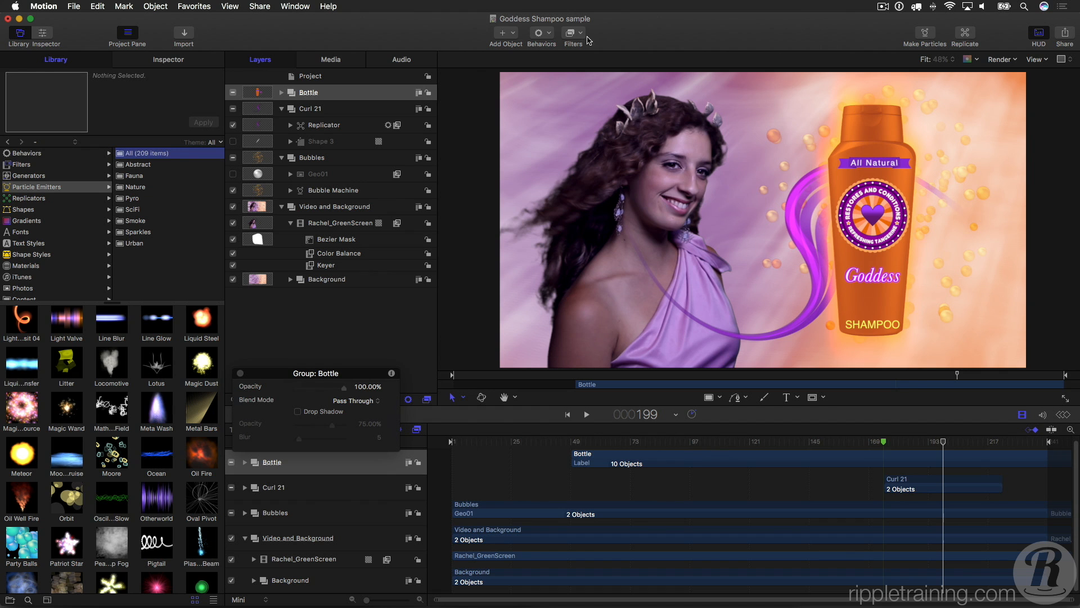
Step: Bring up the Import As file browser from the File menu
{"action": "left_click", "coordinate": [504, 32]}
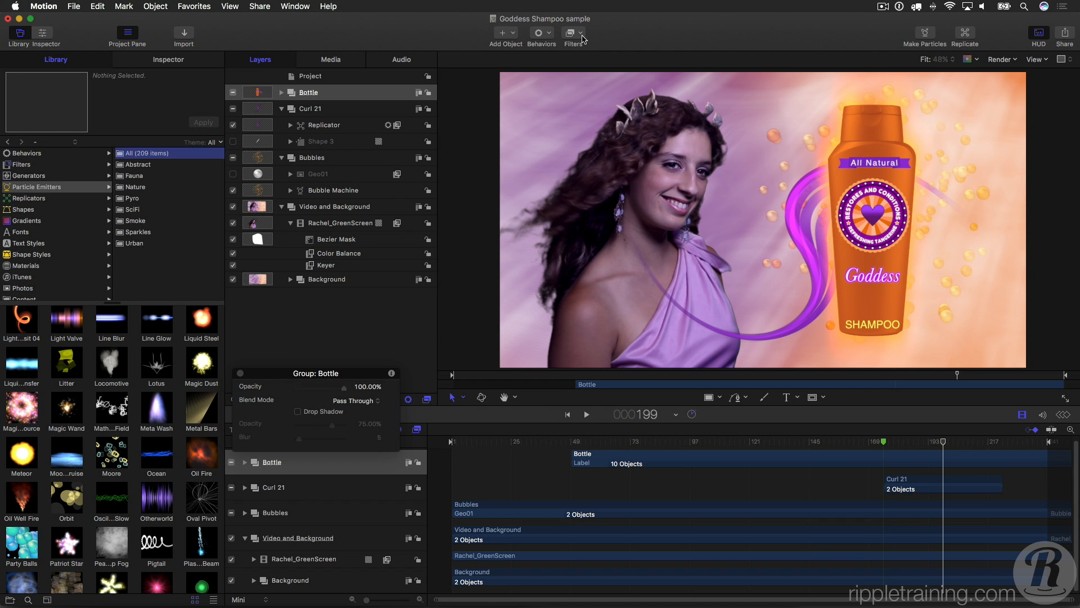
{"action": "mouse_move", "coordinate": [956, 38]}
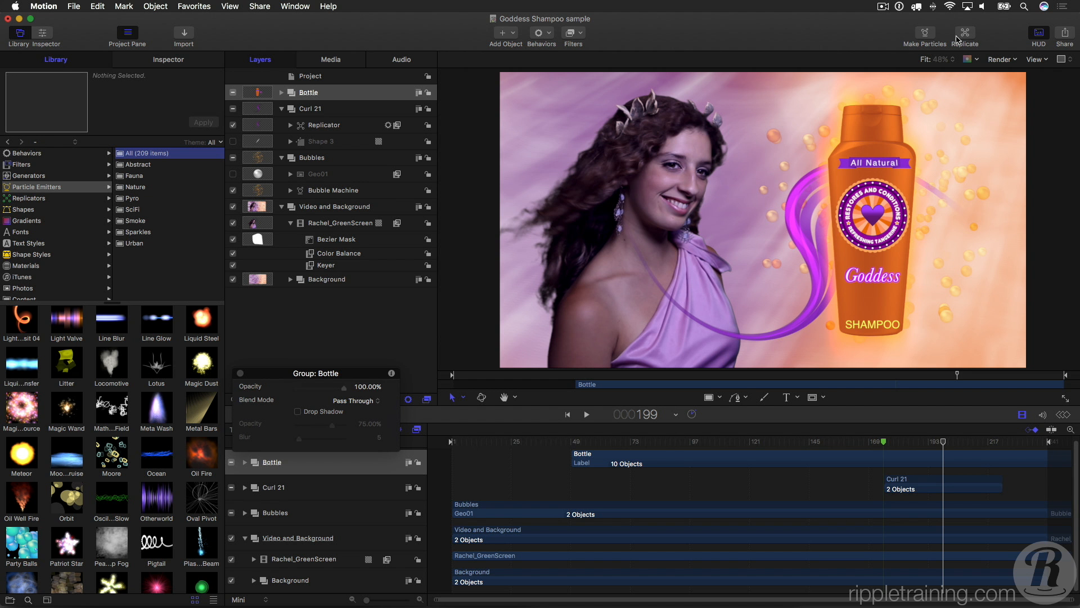
{"action": "mouse_move", "coordinate": [640, 148]}
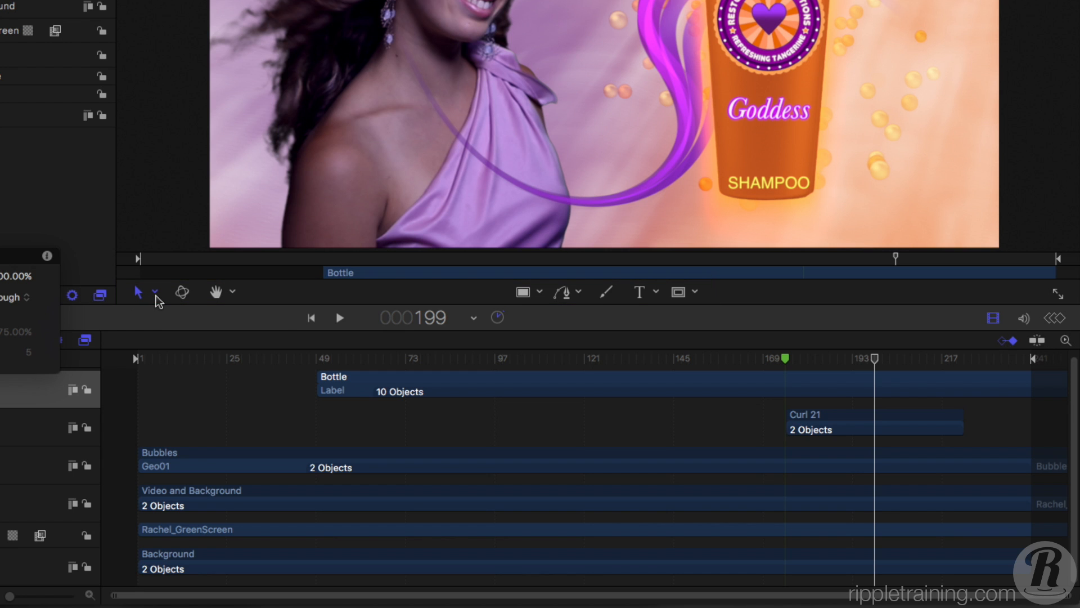
{"action": "left_click", "coordinate": [155, 291]}
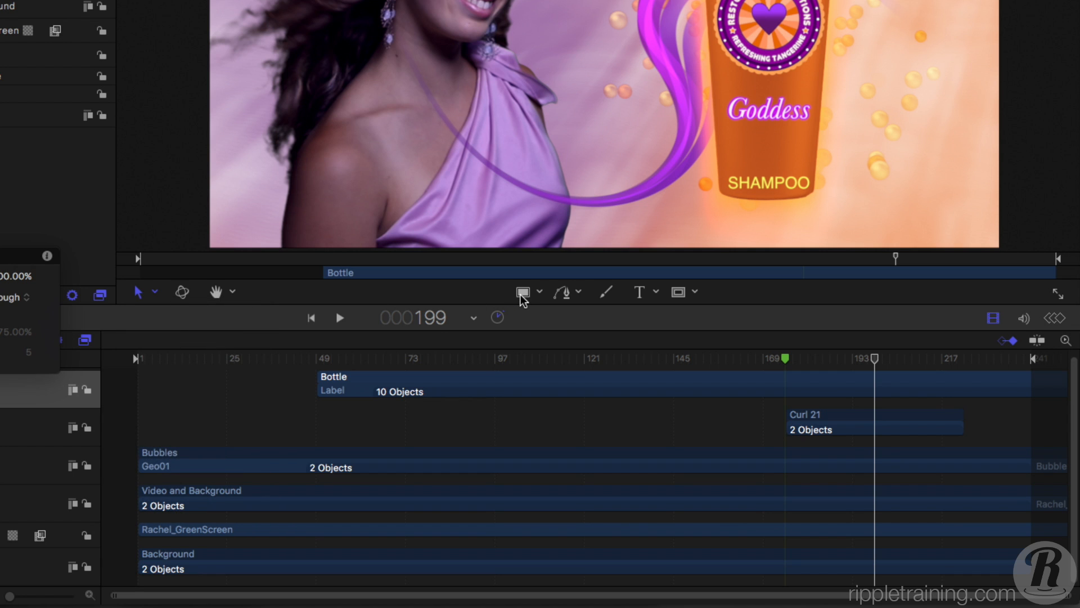
{"action": "mouse_move", "coordinate": [606, 298]}
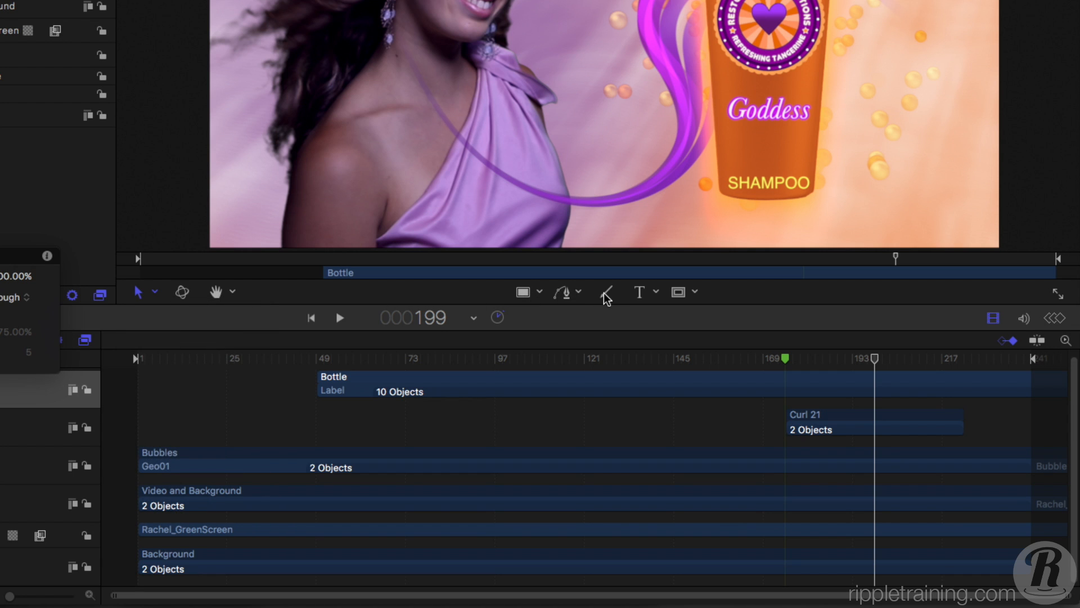
{"action": "left_click", "coordinate": [679, 291]}
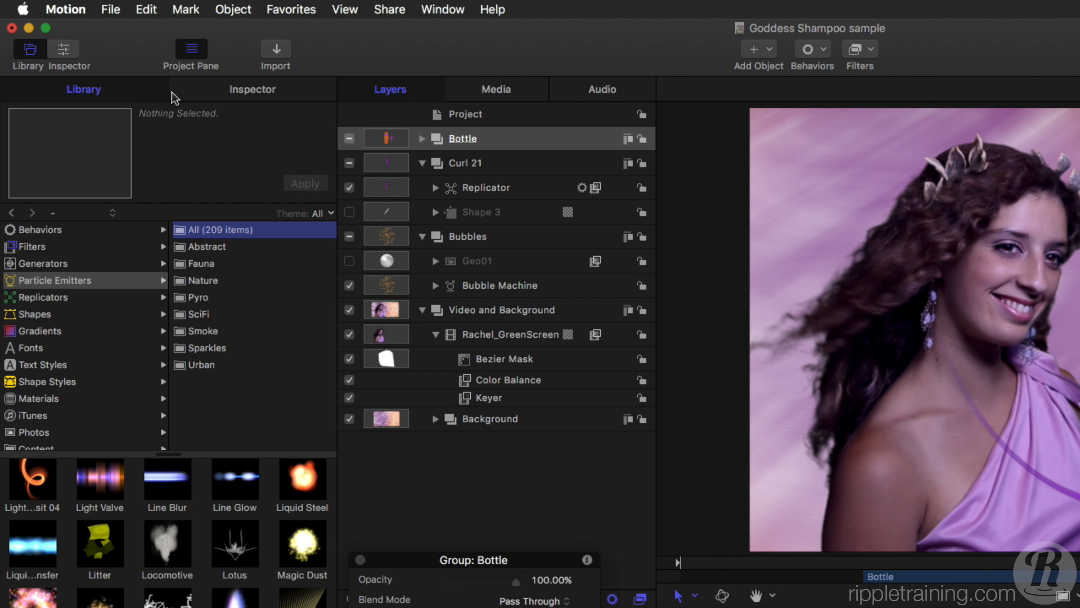
{"action": "mouse_move", "coordinate": [276, 54]}
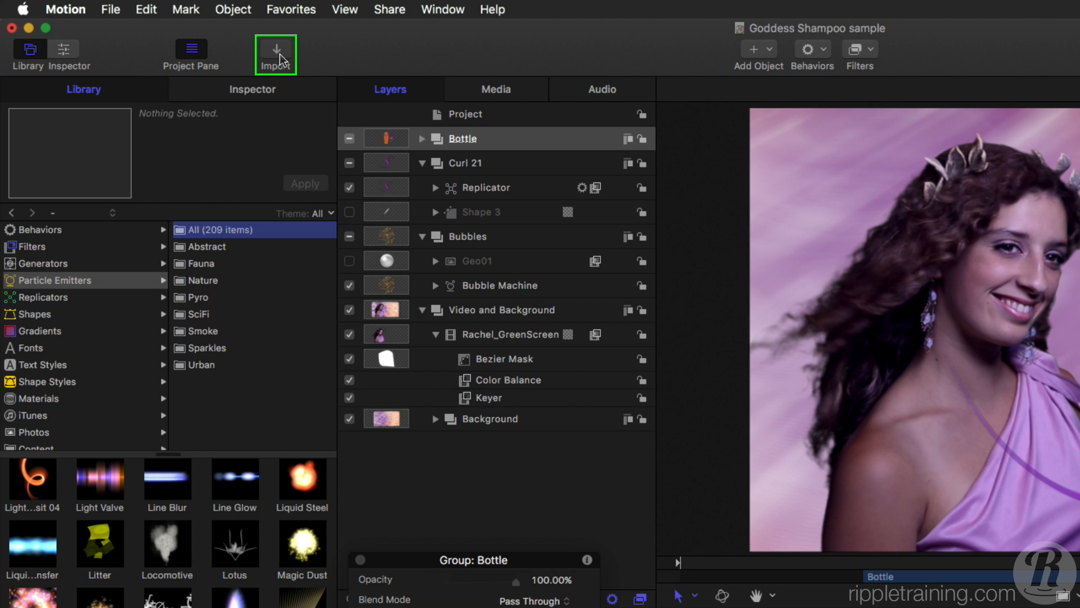
{"action": "left_click", "coordinate": [275, 53]}
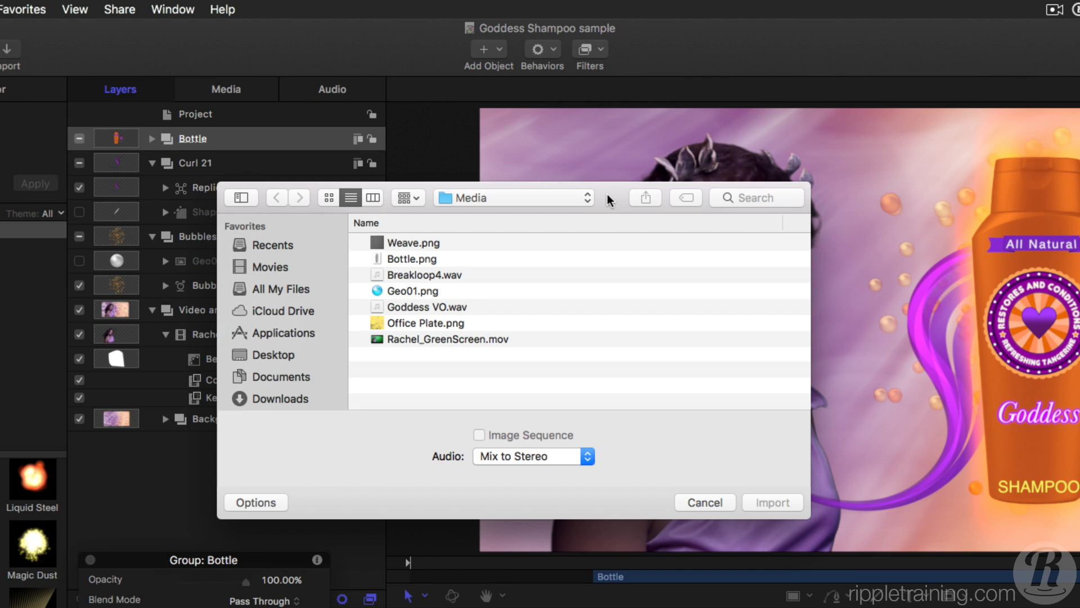
{"action": "mouse_move", "coordinate": [335, 207]}
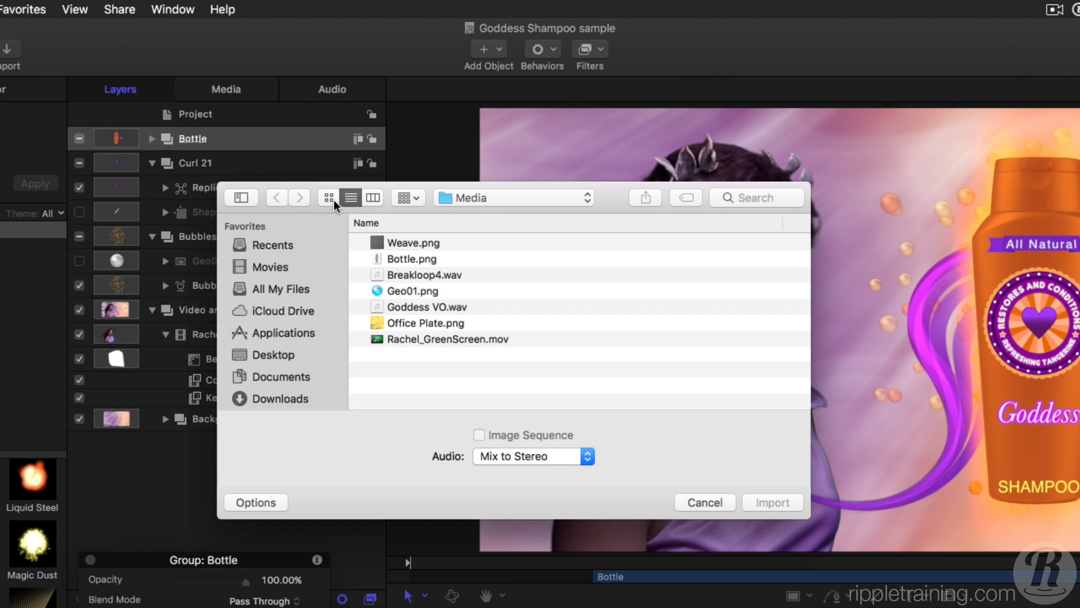
Step: Browse the Media folder in thumbnail, column and list views and check Weave.png's tag options
{"action": "left_click", "coordinate": [328, 198]}
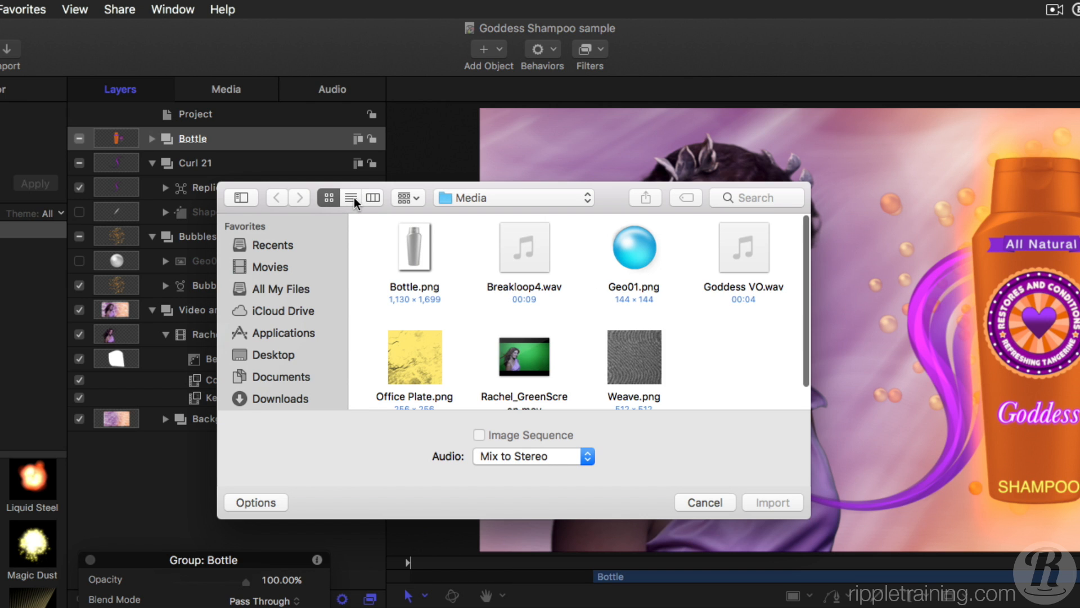
{"action": "left_click", "coordinate": [373, 198]}
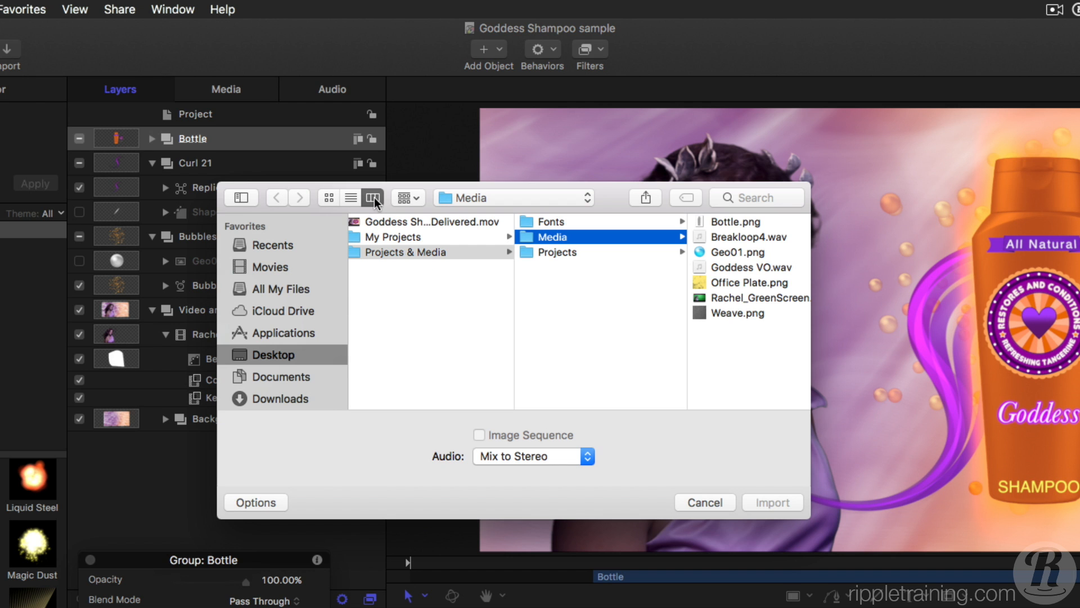
{"action": "left_click", "coordinate": [350, 199]}
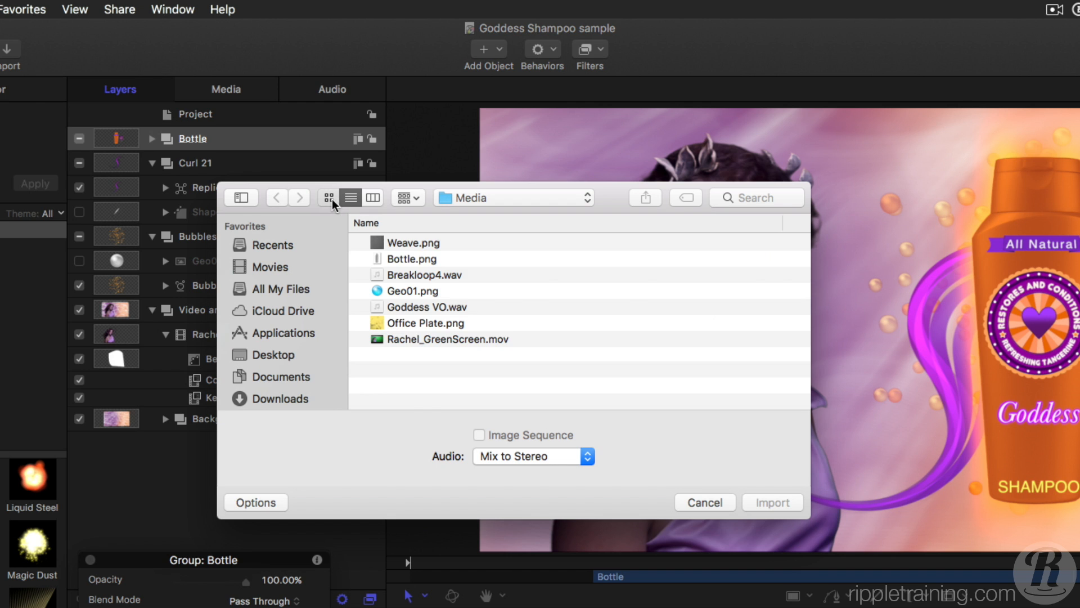
{"action": "mouse_move", "coordinate": [413, 203]}
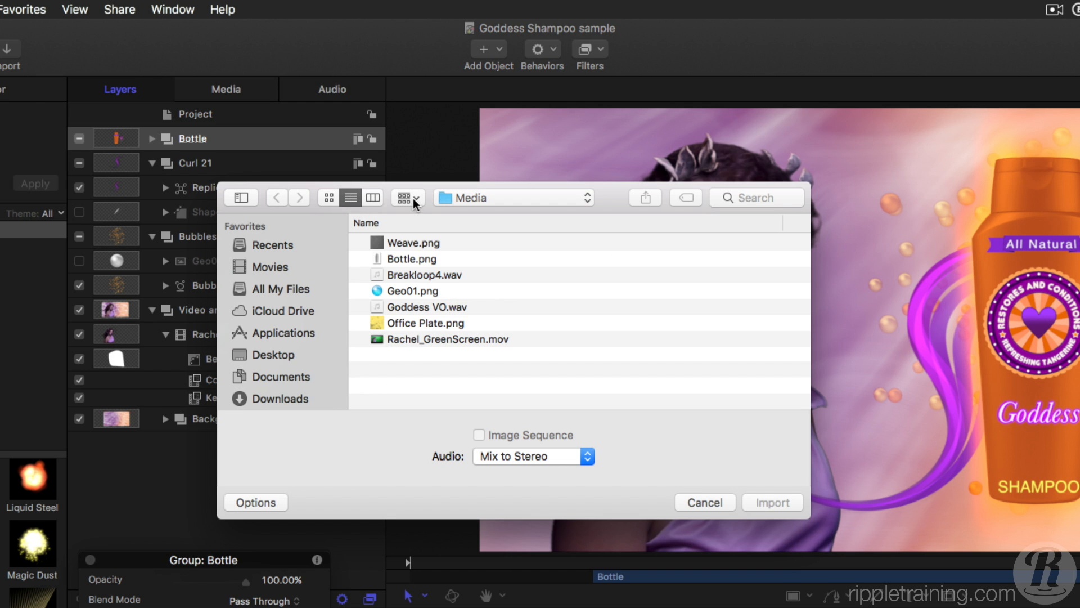
{"action": "mouse_move", "coordinate": [418, 219]}
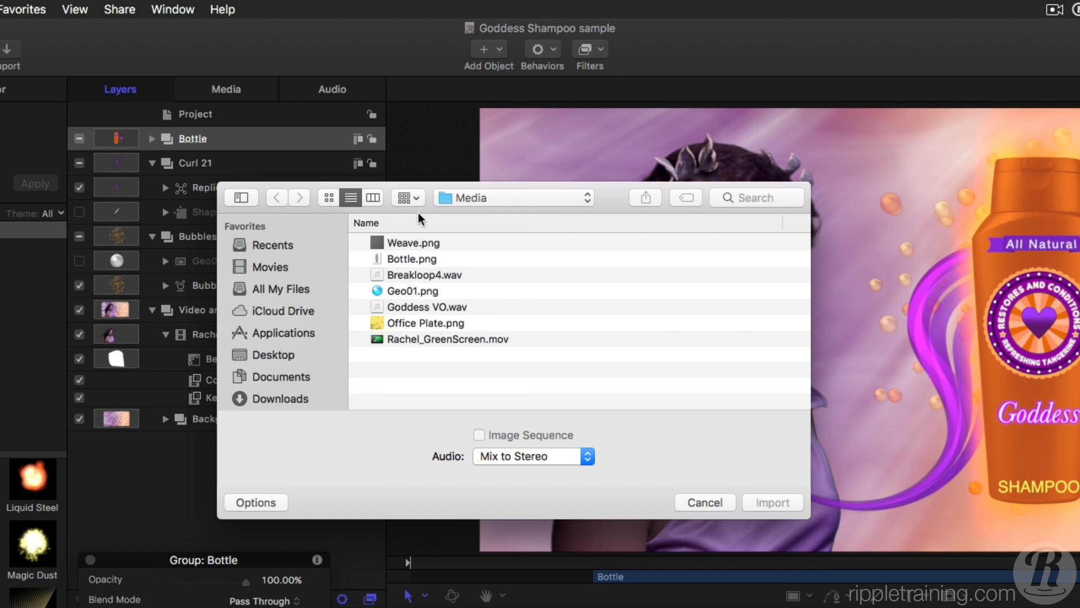
{"action": "left_click", "coordinate": [413, 242]}
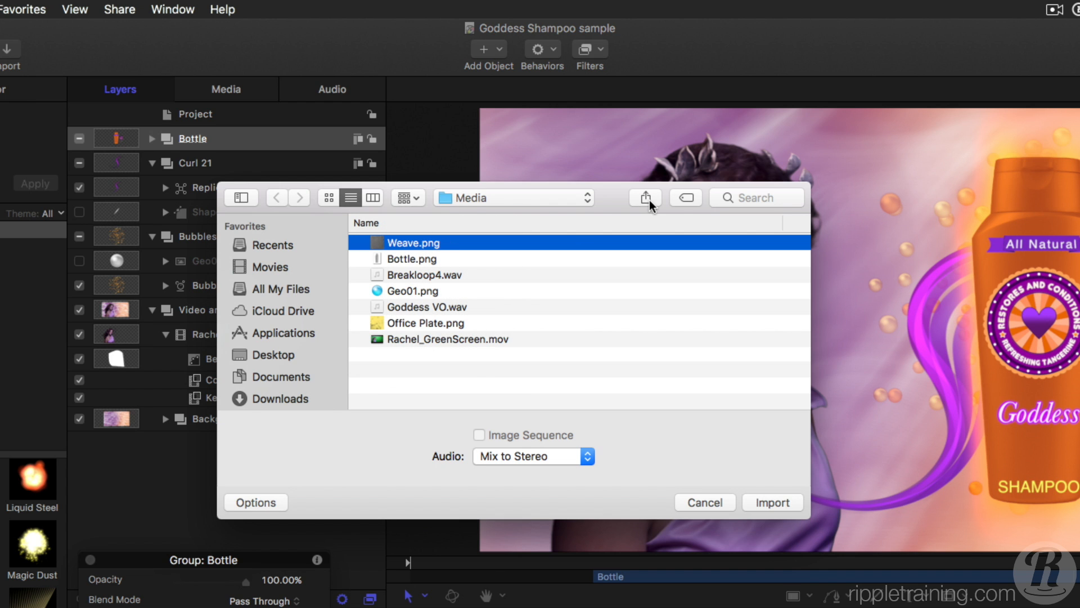
{"action": "left_click", "coordinate": [686, 198]}
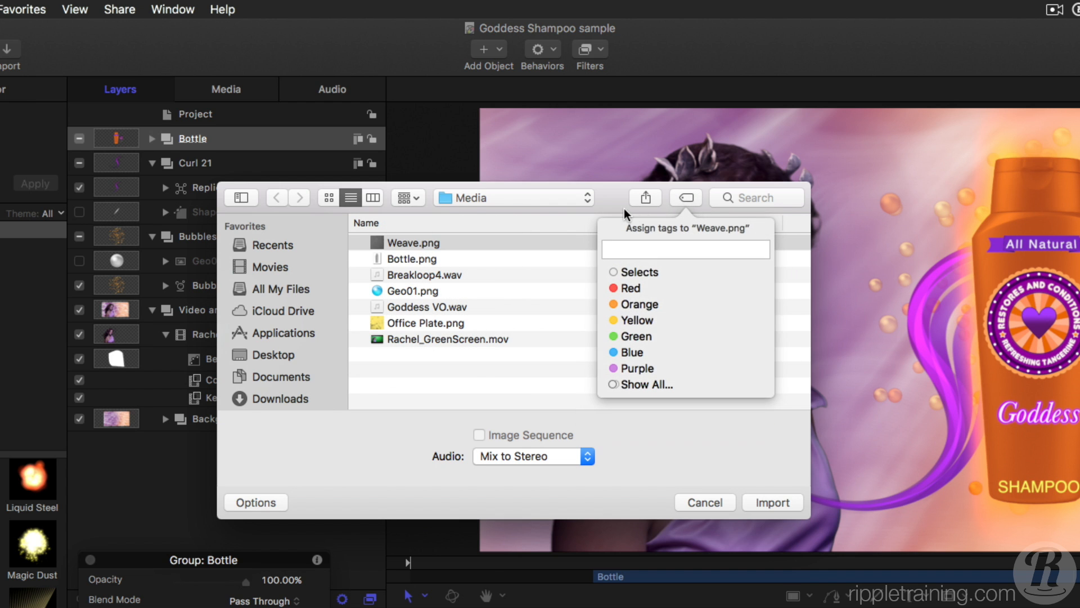
{"action": "left_click", "coordinate": [413, 242]}
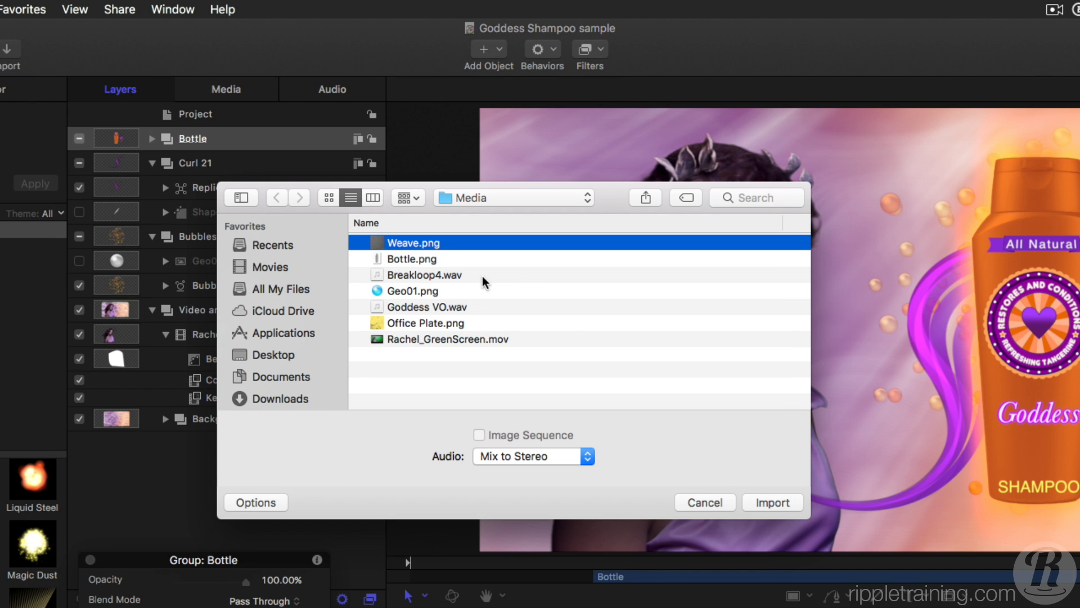
Step: Close the import browser and switch the Project pane to the Media tab
{"action": "left_click", "coordinate": [479, 225]}
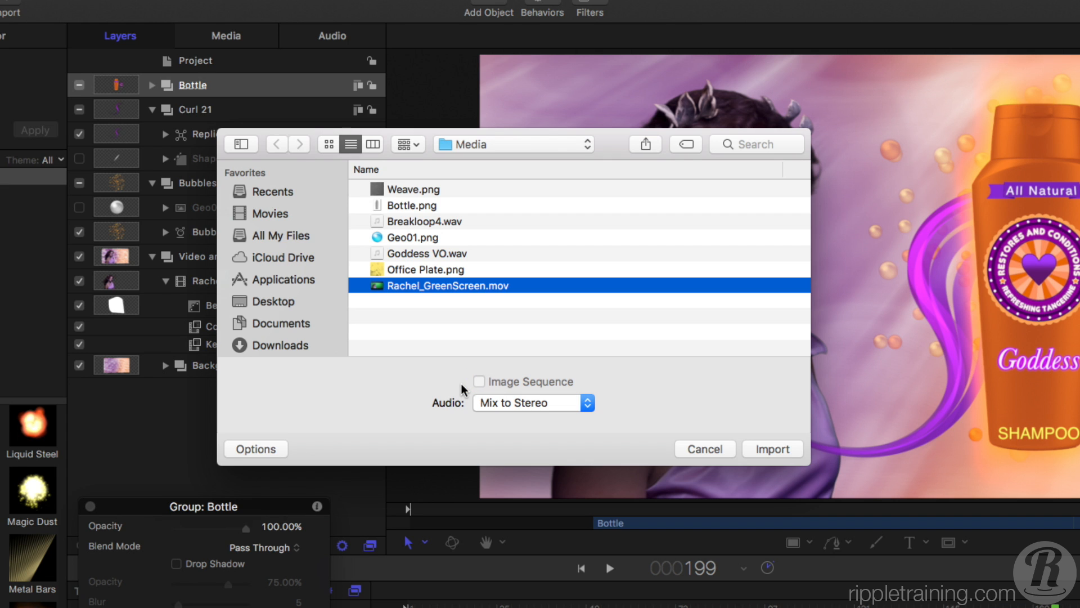
{"action": "left_click", "coordinate": [772, 449]}
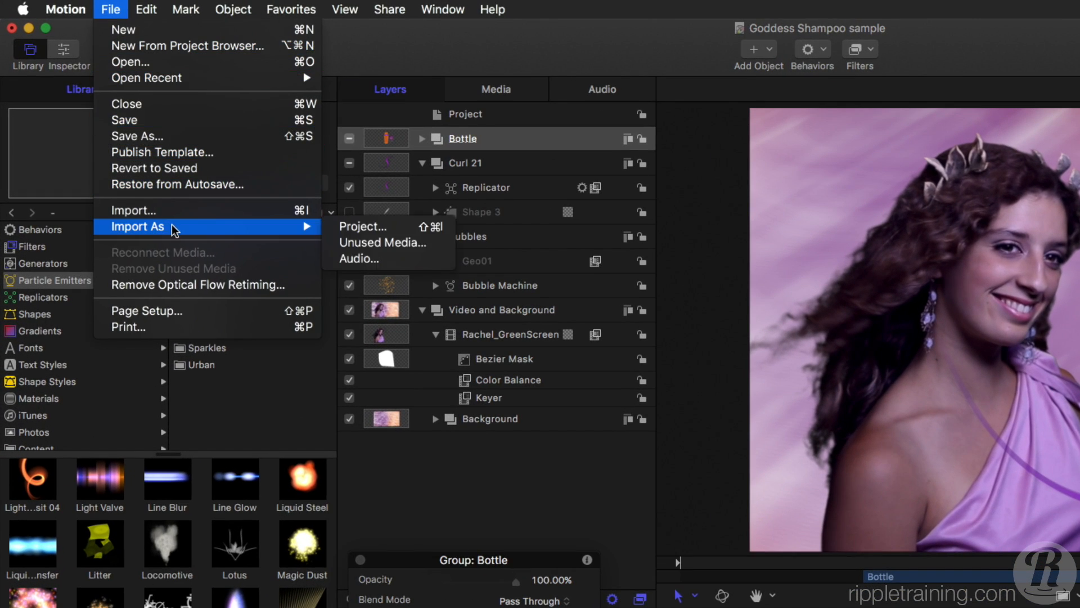
{"action": "mouse_move", "coordinate": [386, 243]}
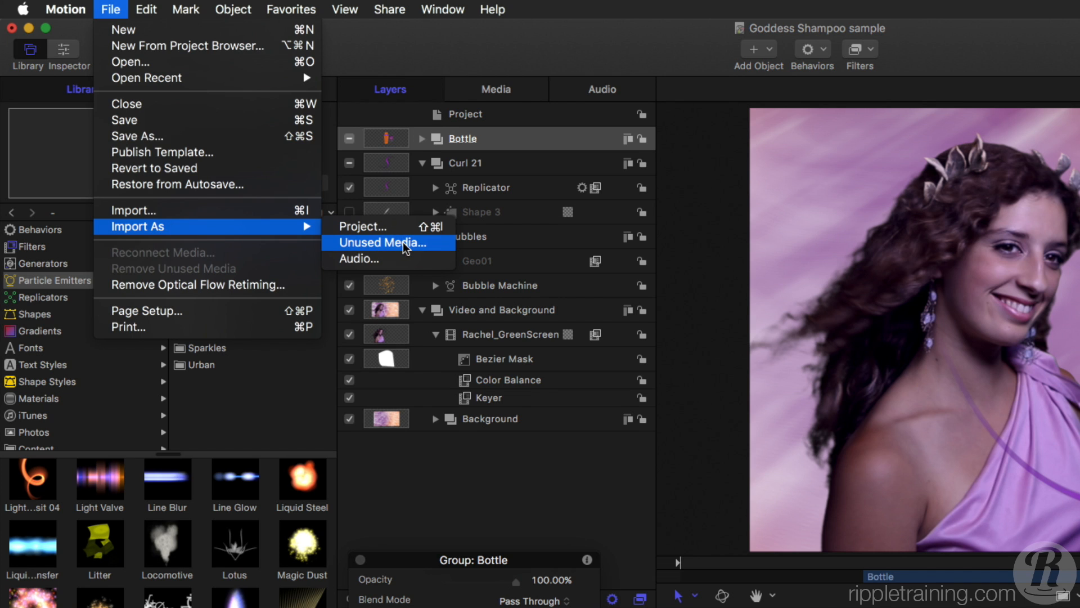
{"action": "mouse_move", "coordinate": [409, 259]}
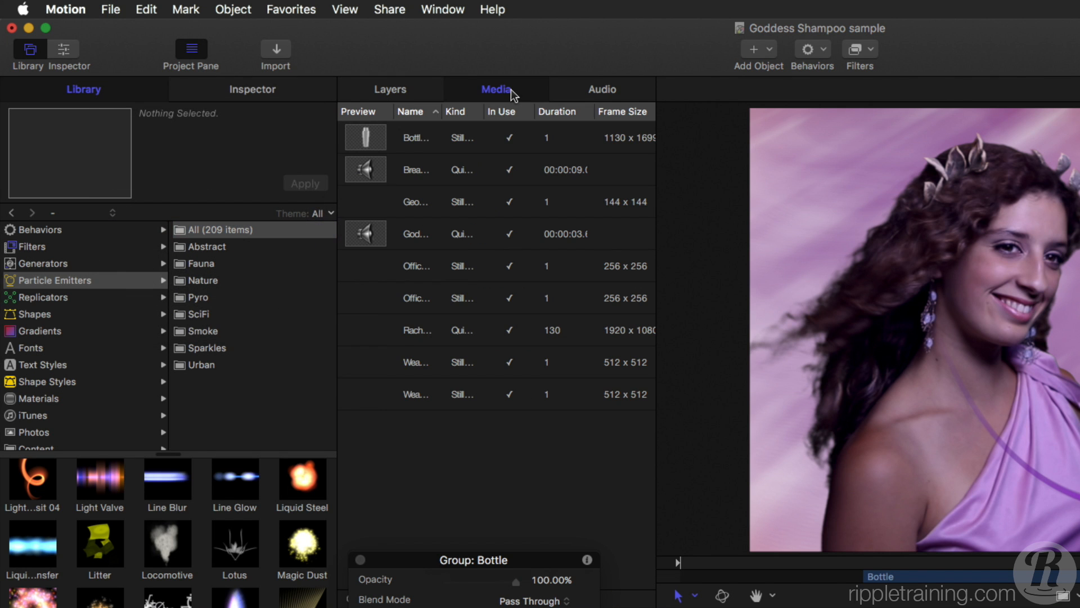
{"action": "left_click", "coordinate": [390, 89]}
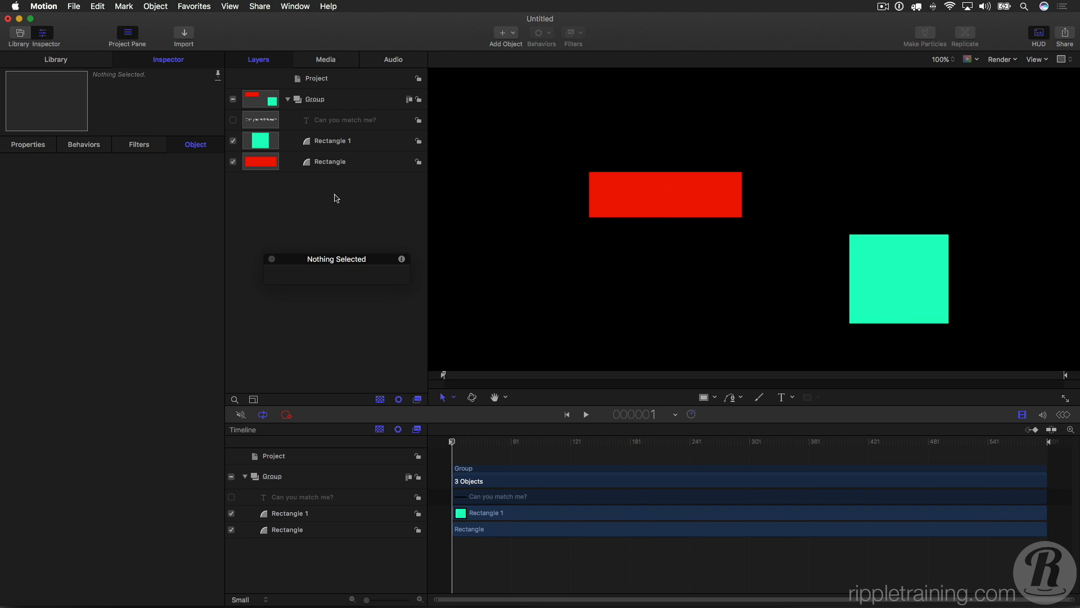
{"action": "mouse_move", "coordinate": [348, 145]}
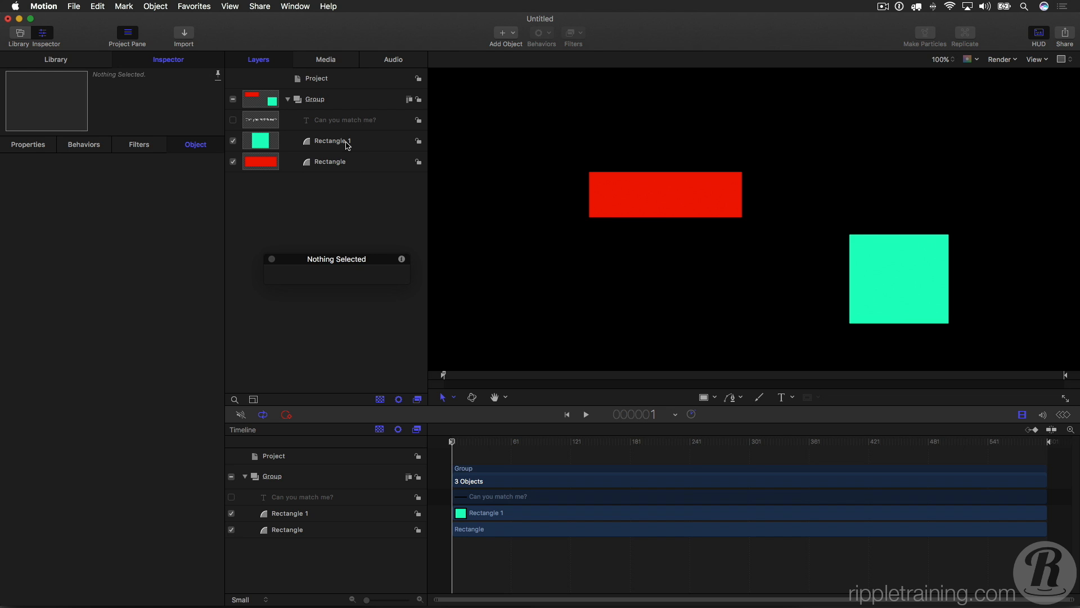
Step: Select the green square (Rectangle 1) and locate Align To under Library > Behaviors > Basic Motion
{"action": "left_click", "coordinate": [331, 141]}
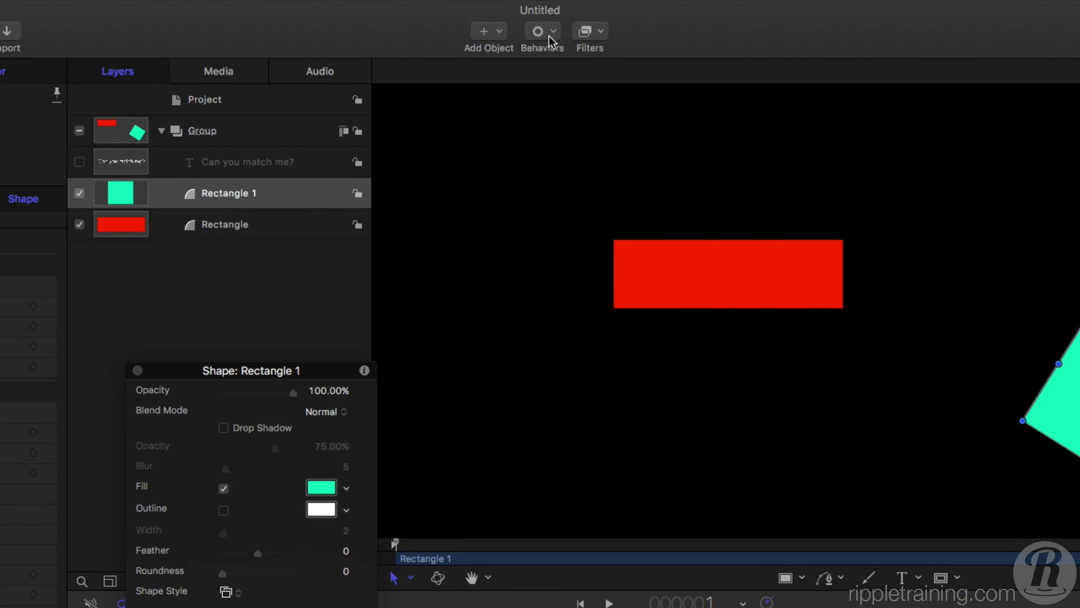
{"action": "left_click", "coordinate": [538, 31]}
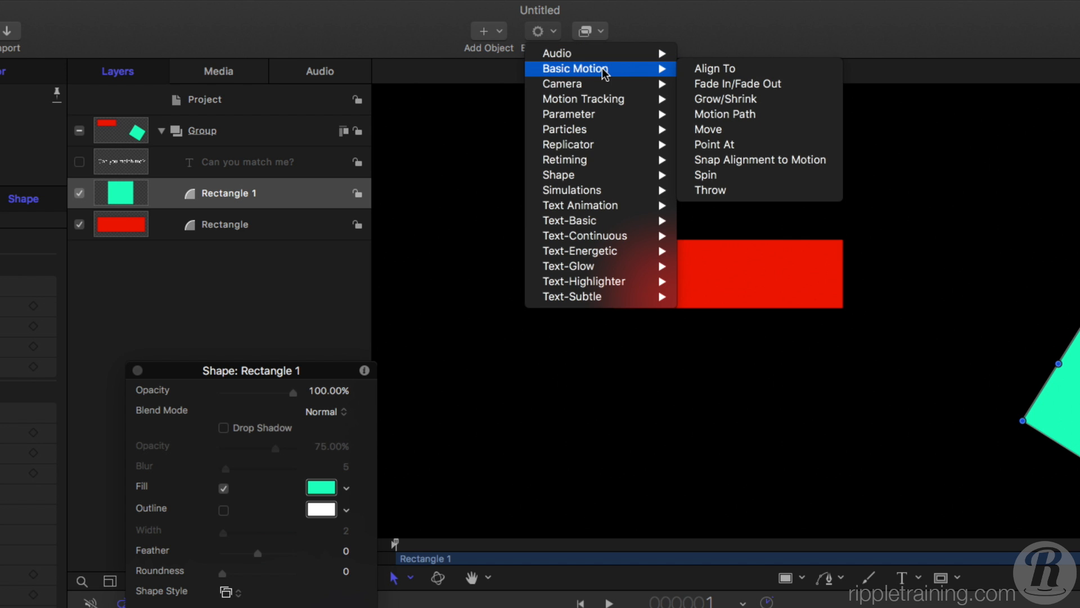
{"action": "mouse_move", "coordinate": [754, 76]}
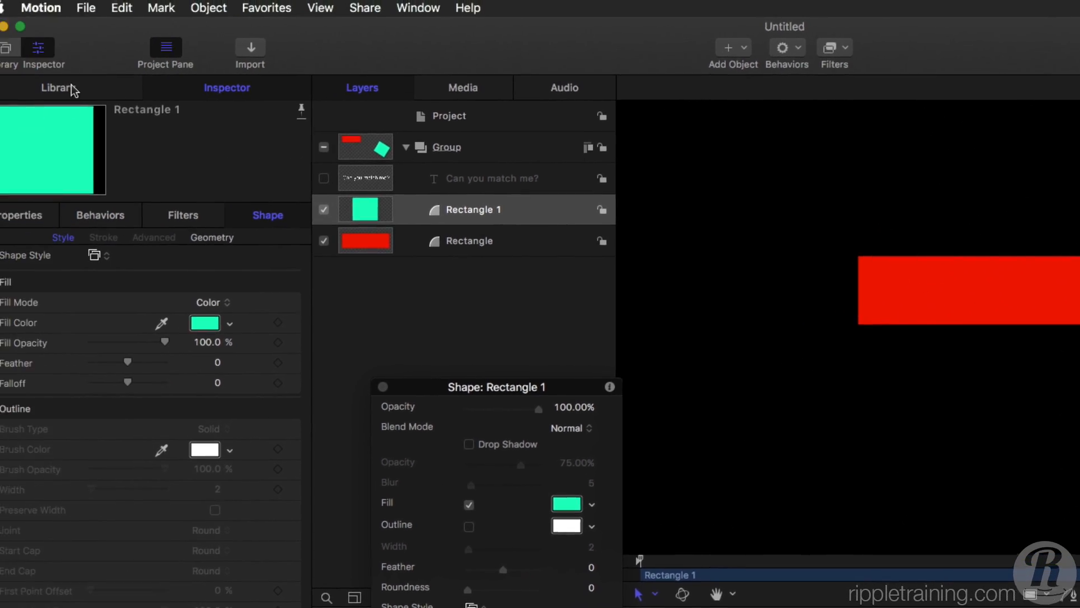
{"action": "left_click", "coordinate": [82, 88]}
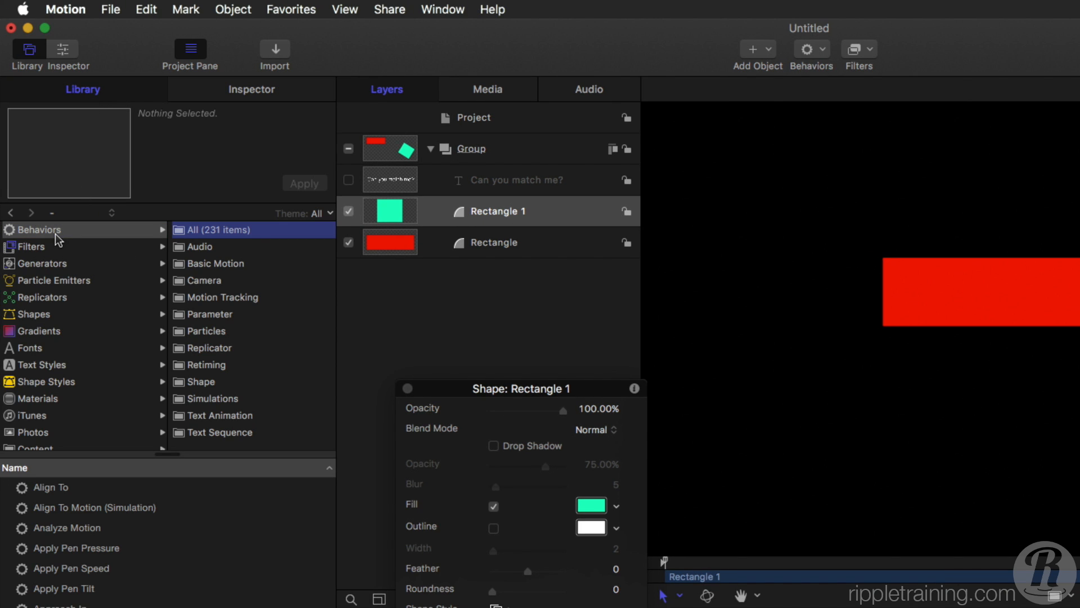
{"action": "left_click", "coordinate": [217, 262]}
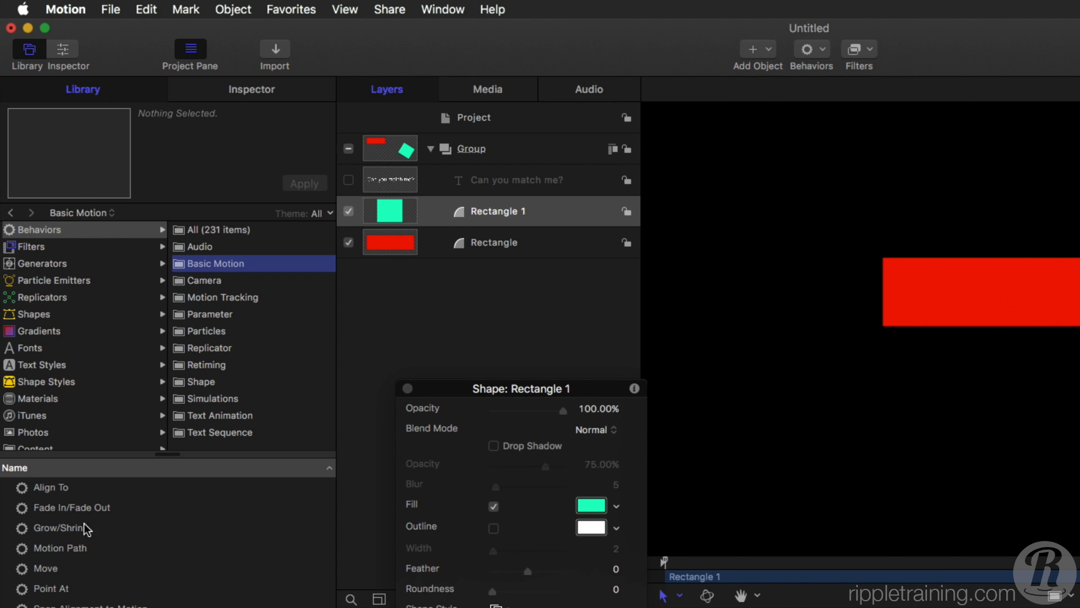
{"action": "left_click", "coordinate": [49, 487]}
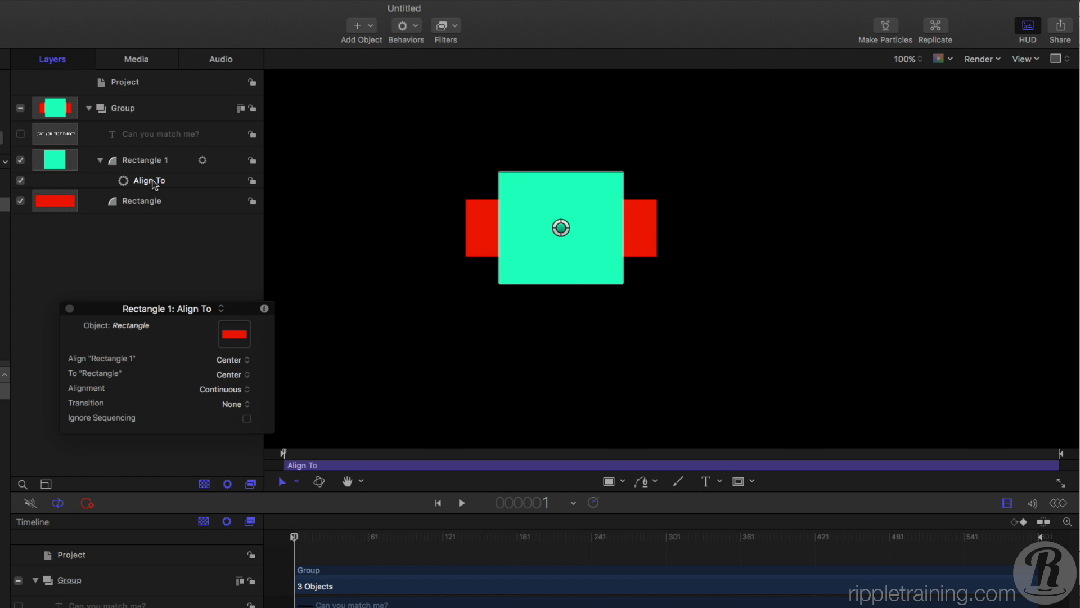
Step: Set Rectangle 1's Align To to pin its Upper Left corner to the red rectangle's Upper Right
{"action": "left_click", "coordinate": [149, 180]}
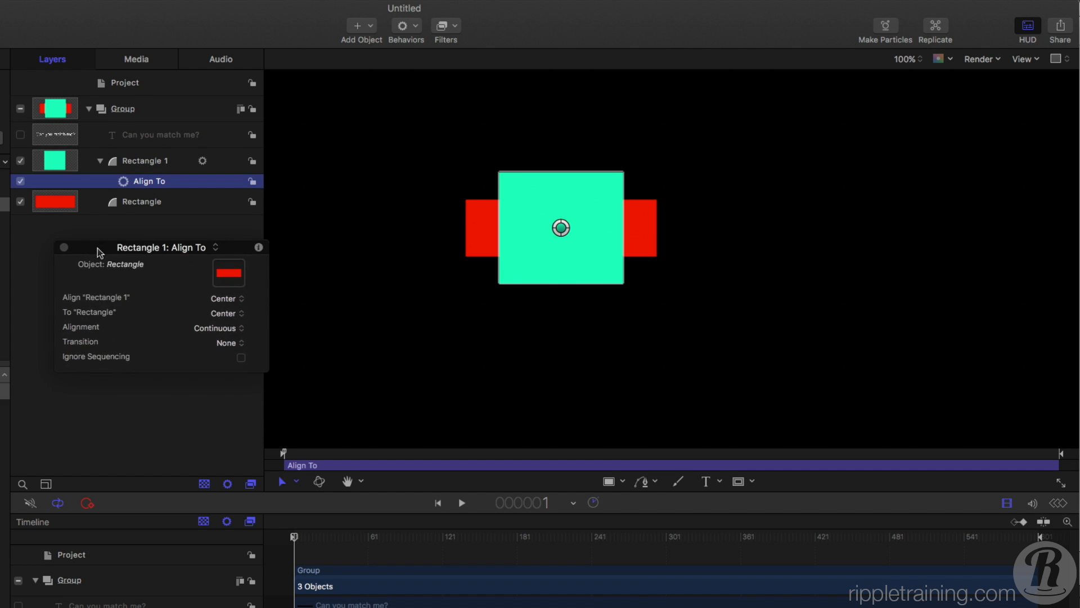
{"action": "mouse_move", "coordinate": [558, 235]}
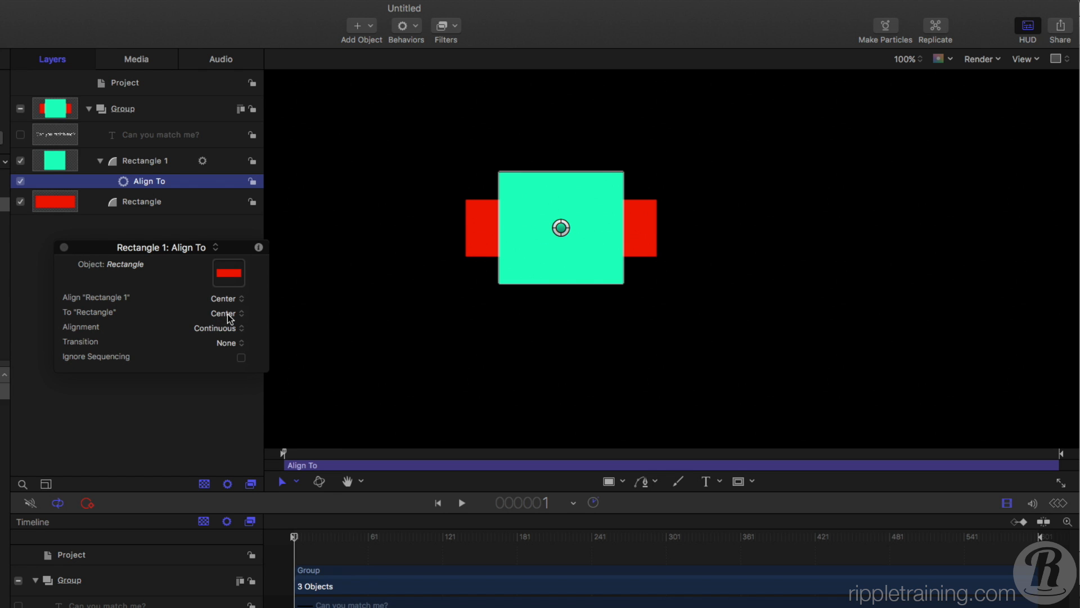
{"action": "left_click", "coordinate": [222, 312]}
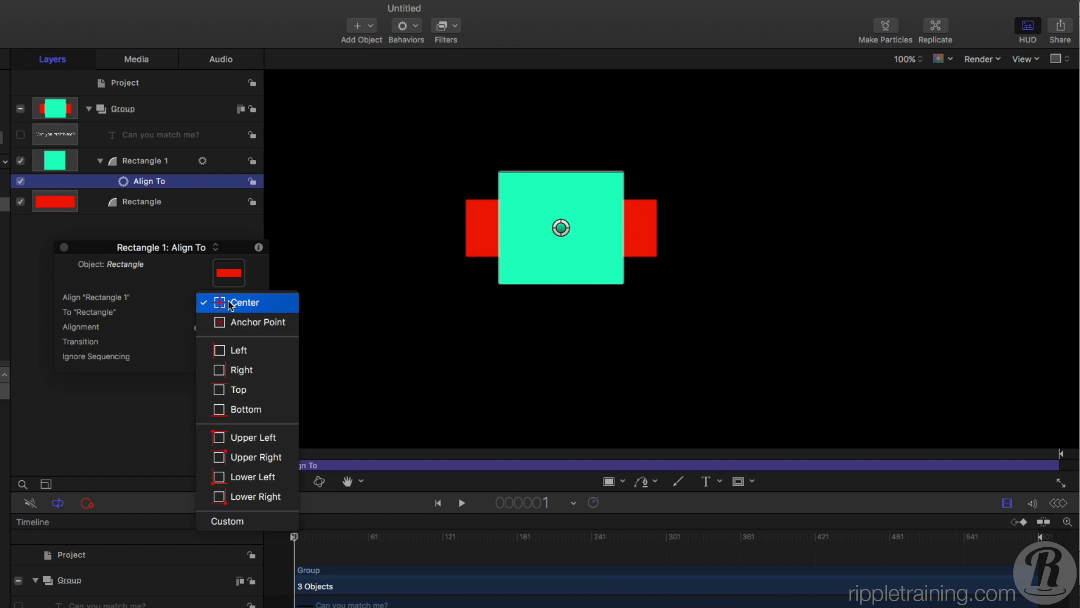
{"action": "mouse_move", "coordinate": [246, 425]}
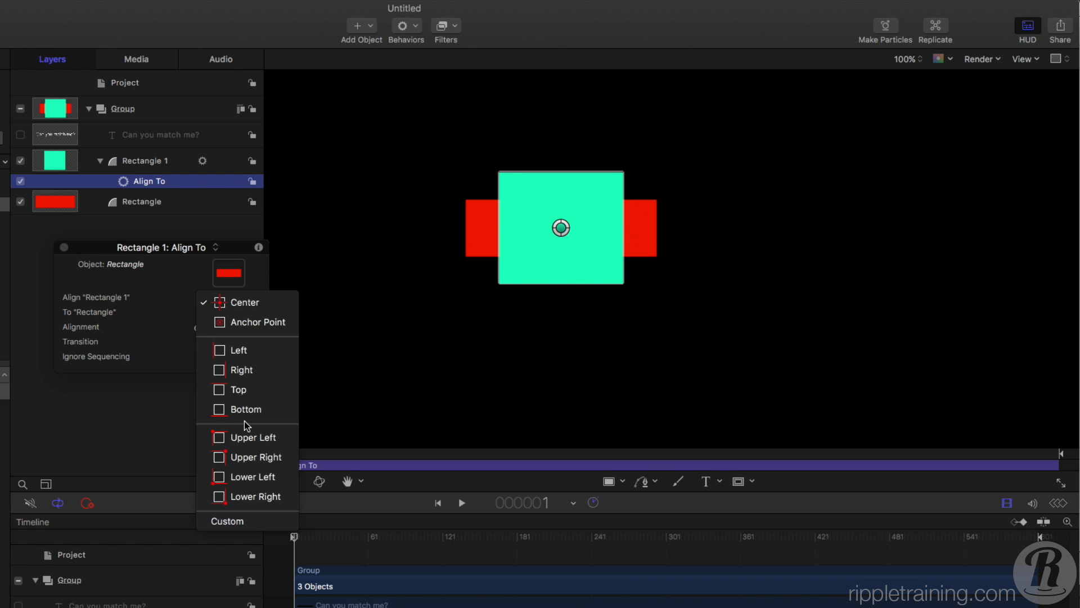
{"action": "left_click", "coordinate": [253, 437]}
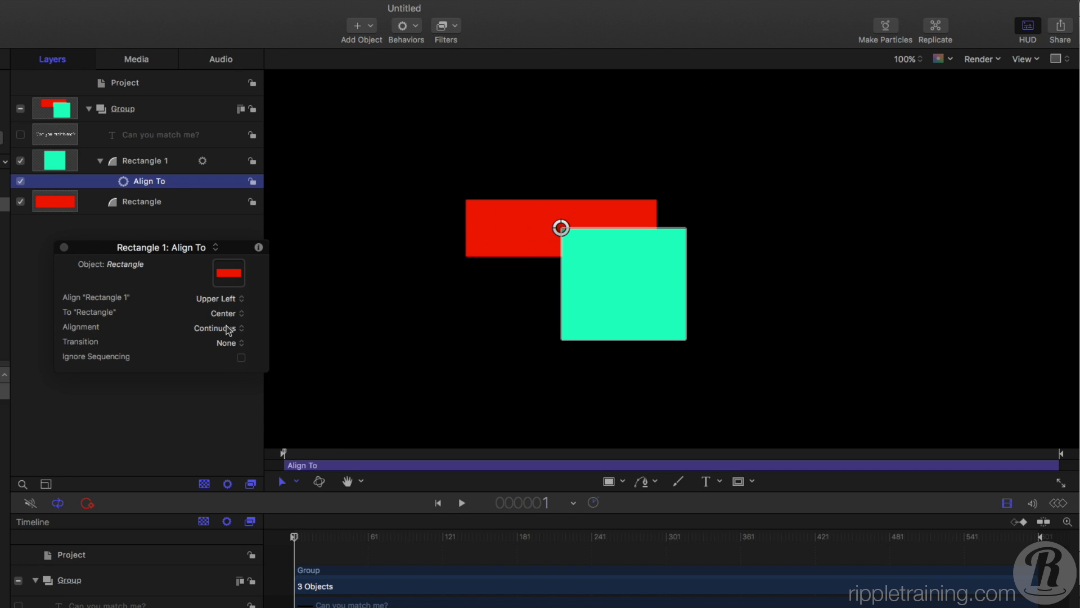
{"action": "left_click", "coordinate": [222, 312]}
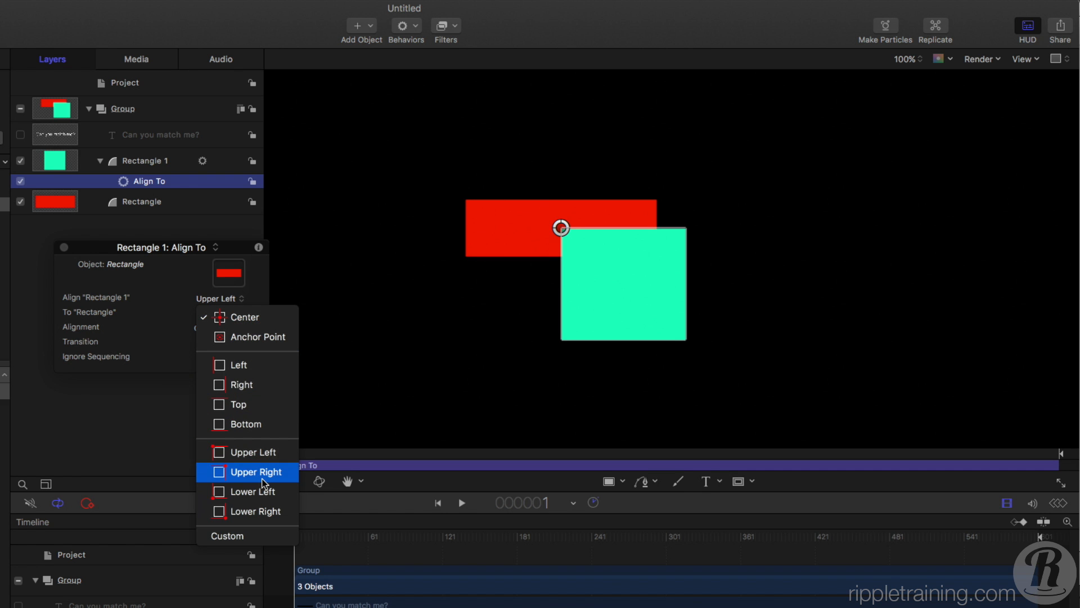
{"action": "left_click", "coordinate": [256, 472]}
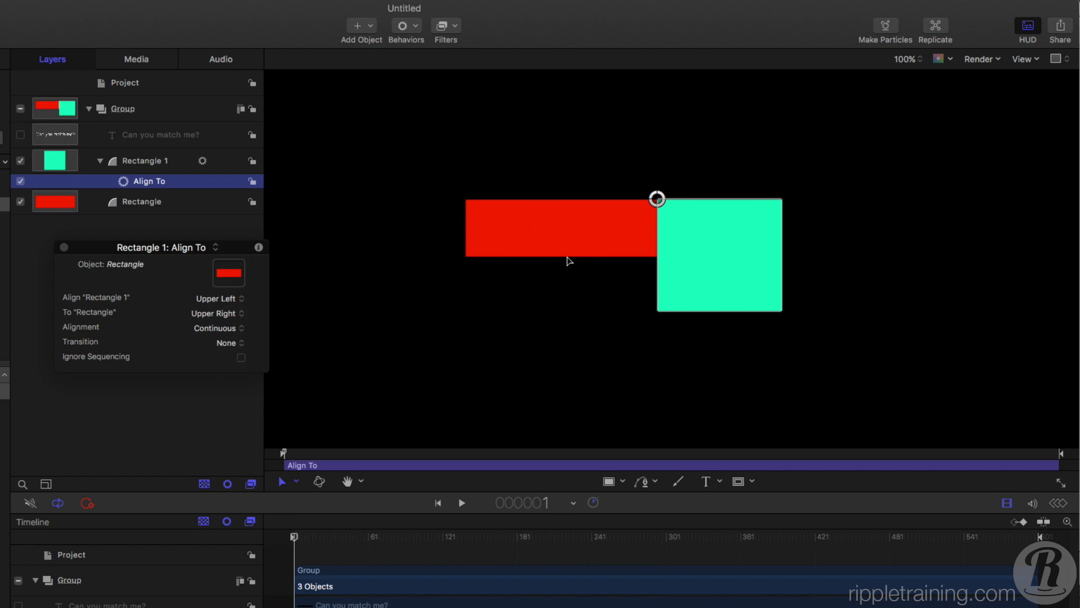
{"action": "left_click", "coordinate": [141, 202]}
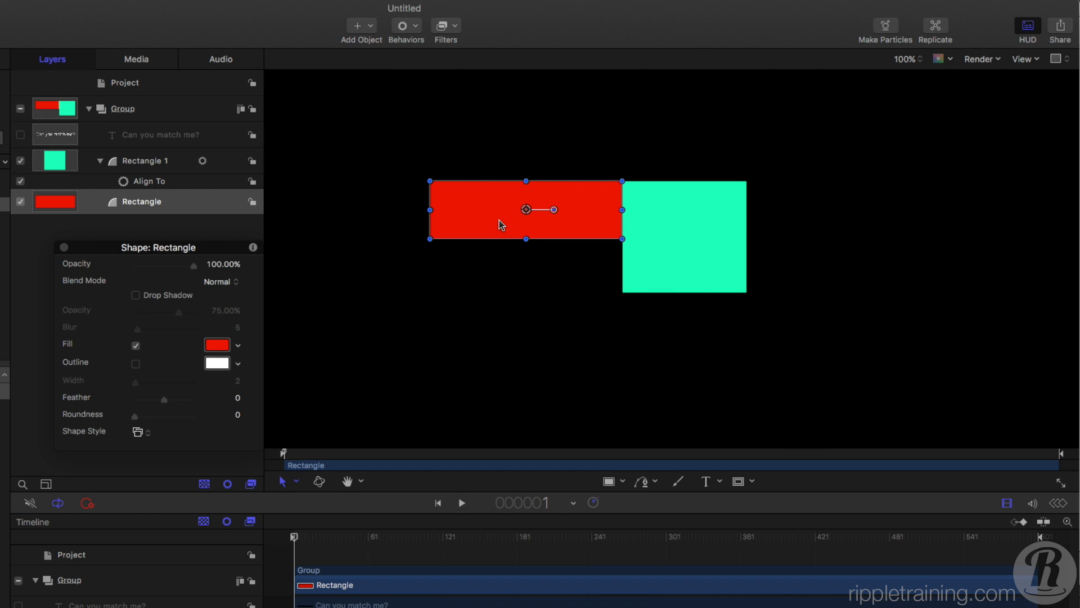
{"action": "mouse_move", "coordinate": [388, 280]}
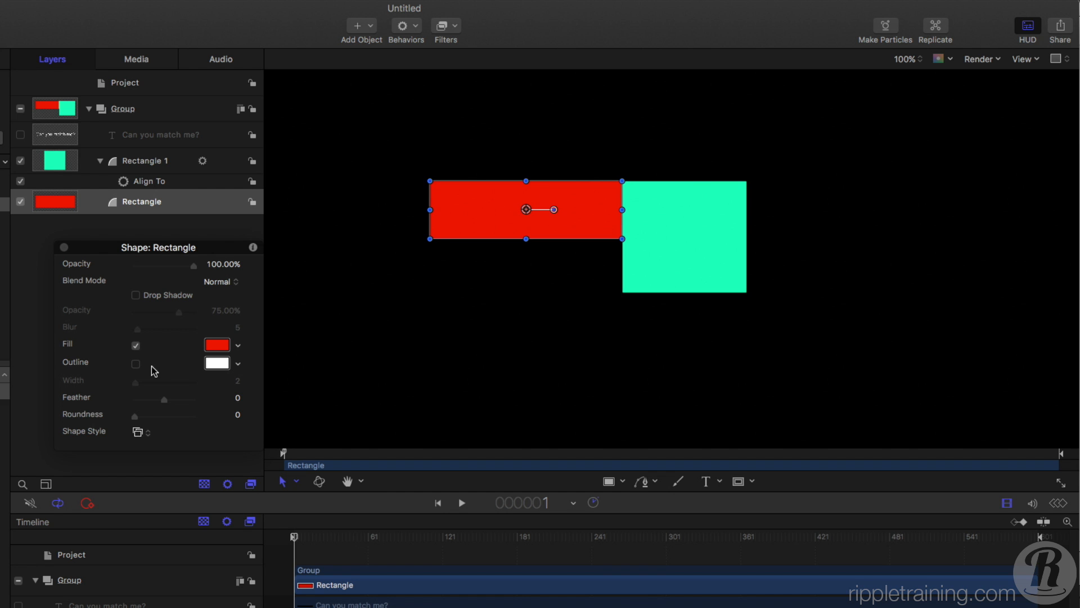
{"action": "mouse_move", "coordinate": [155, 187]}
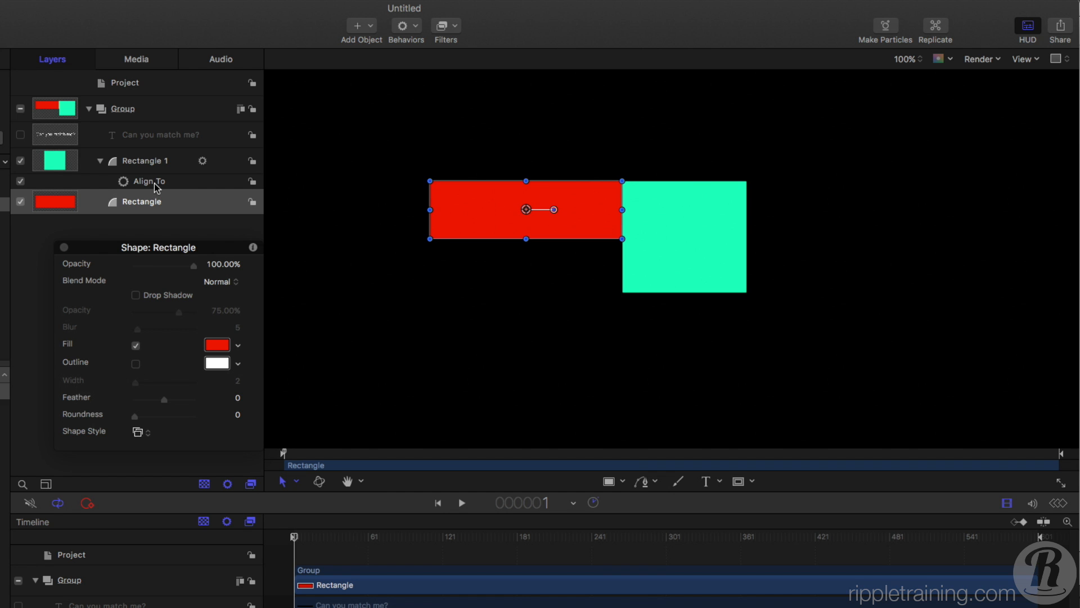
Step: Set the Align To behavior's Transition to Ease Both
{"action": "left_click", "coordinate": [149, 180]}
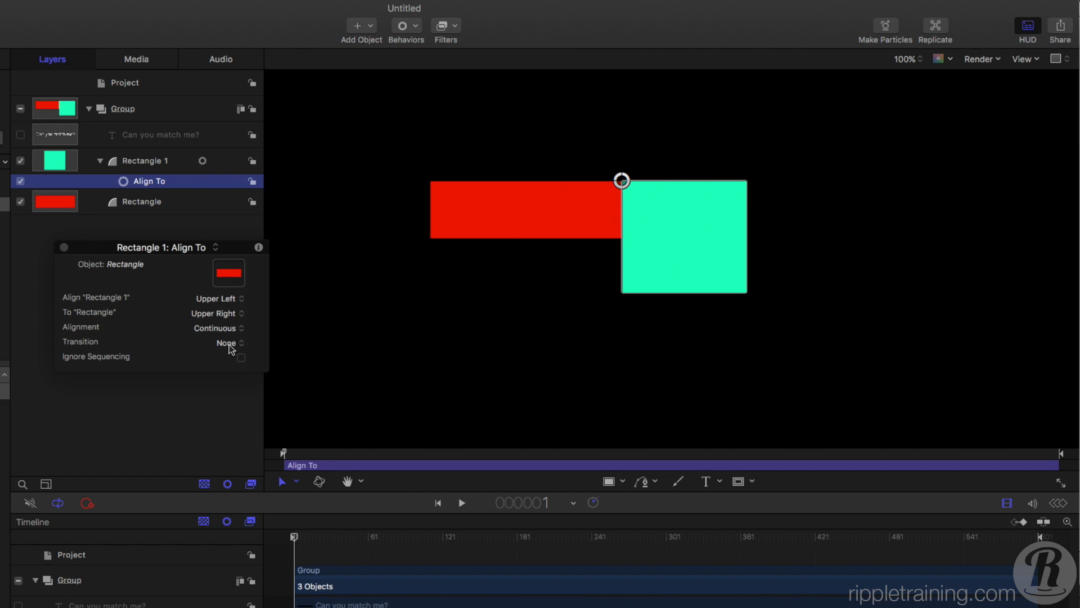
{"action": "left_click", "coordinate": [227, 344]}
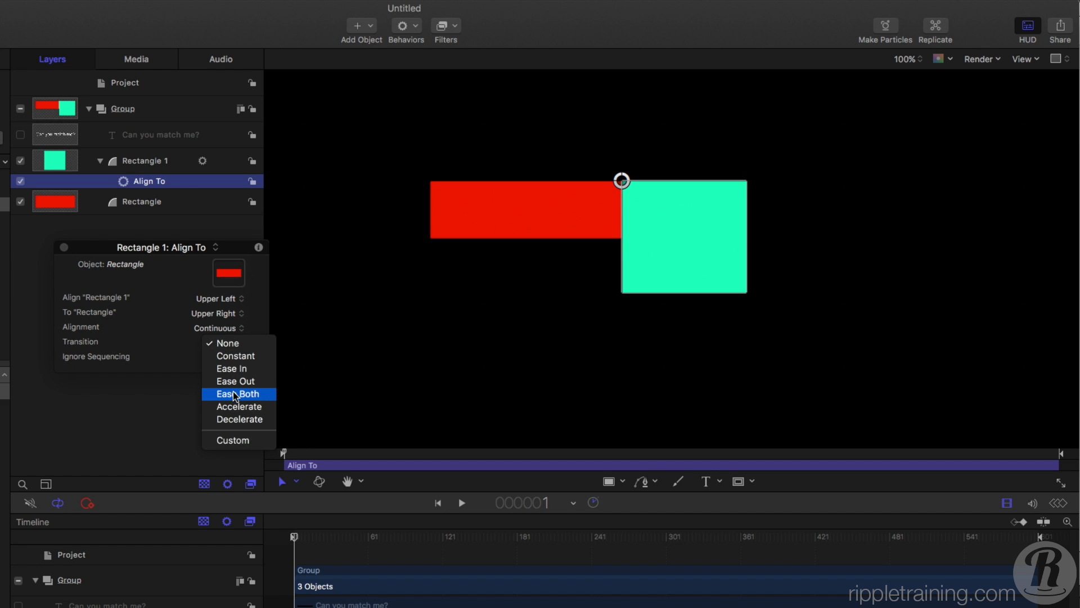
{"action": "left_click", "coordinate": [239, 394]}
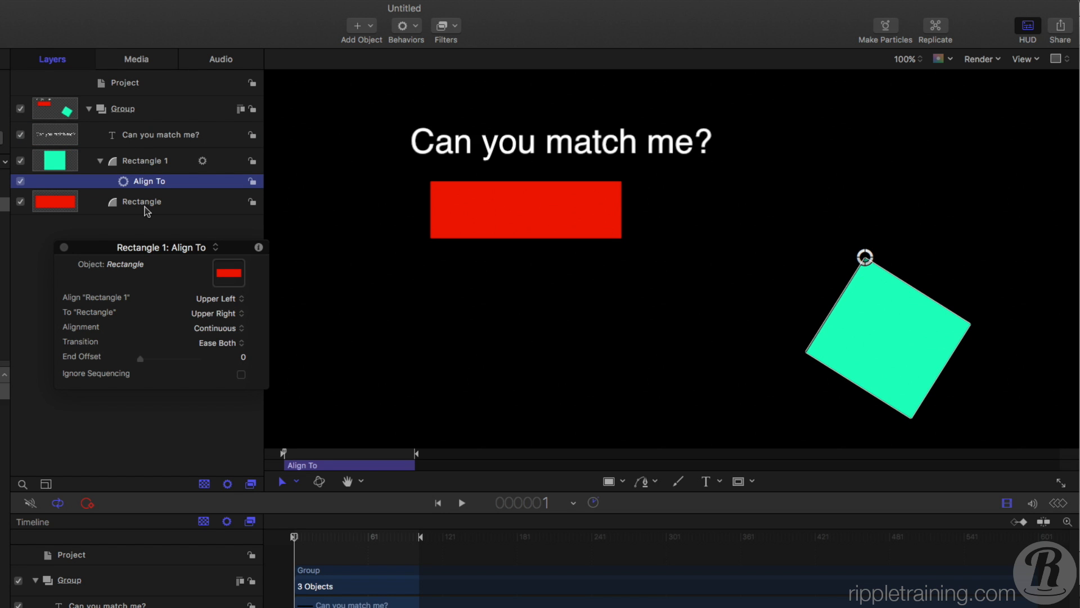
Step: Add an Align To behavior to the red rectangle targeting the 'Can you match me?' text layer
{"action": "left_click", "coordinate": [142, 202]}
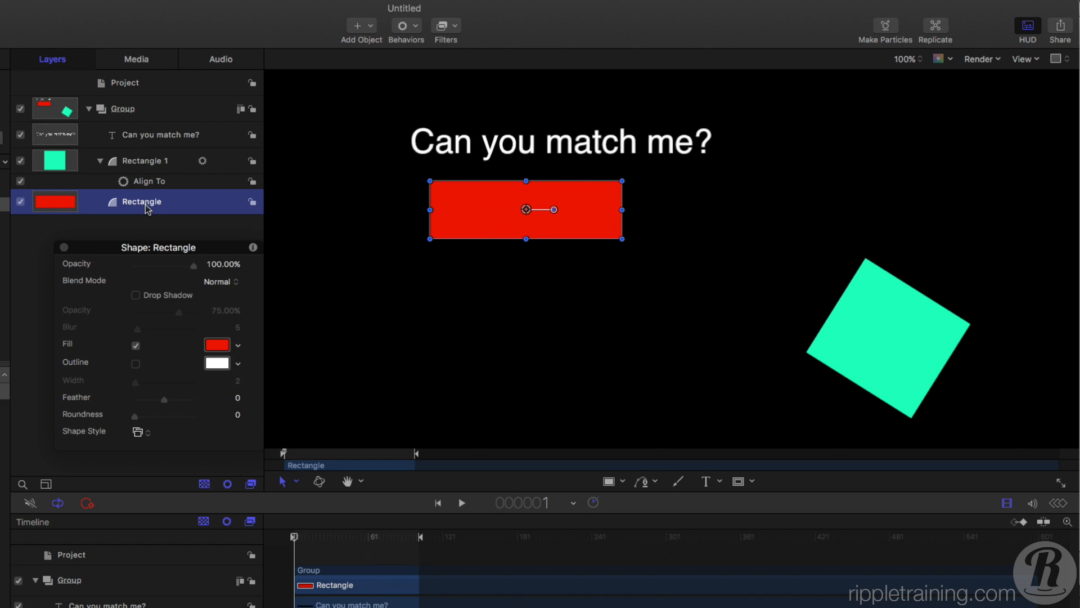
{"action": "left_click", "coordinate": [406, 26]}
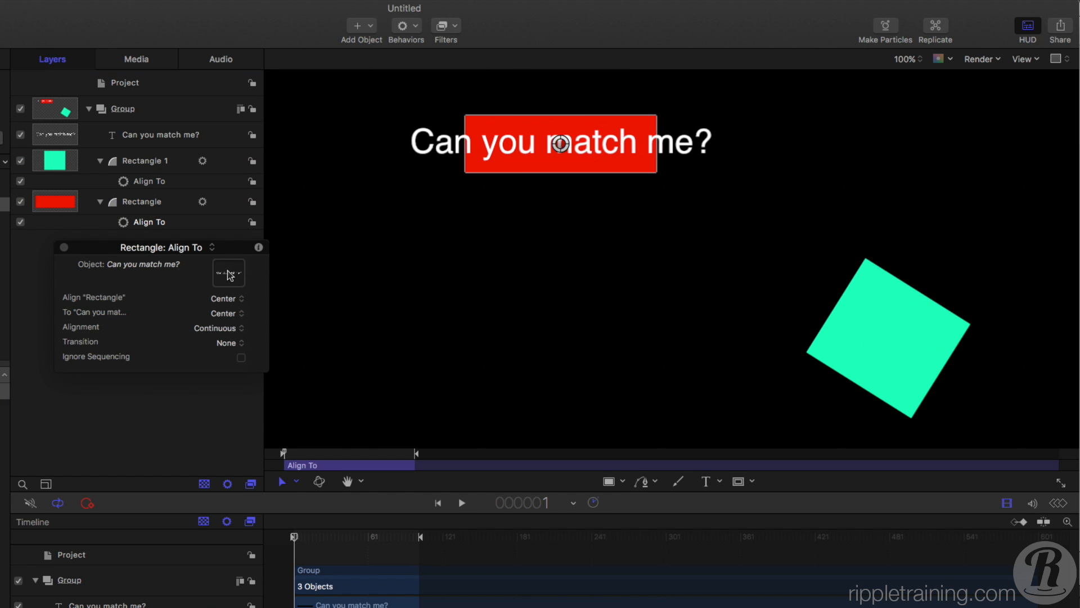
{"action": "left_click", "coordinate": [163, 134]}
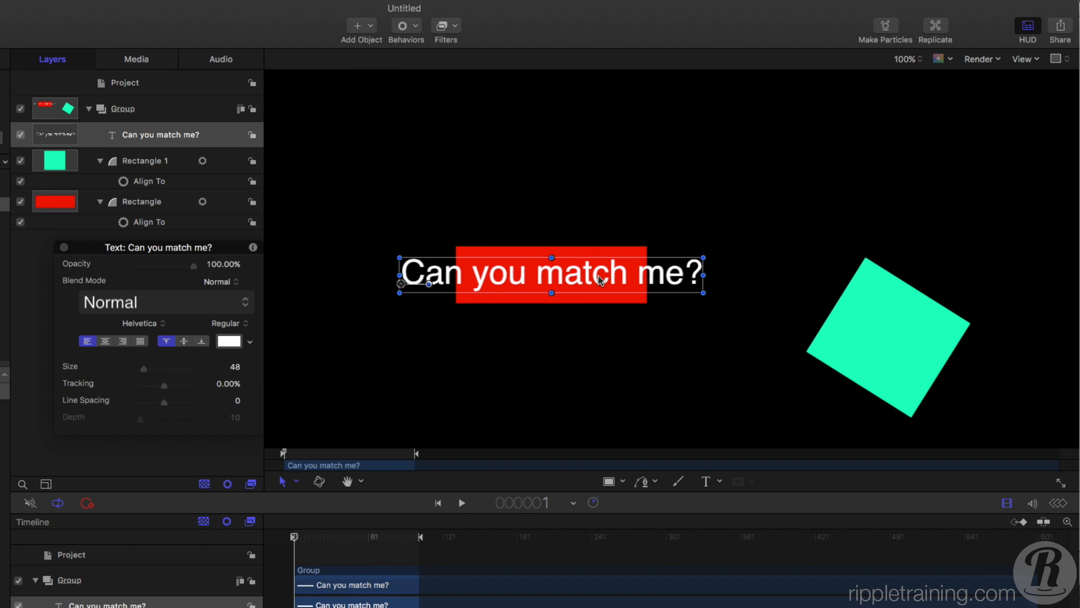
{"action": "mouse_move", "coordinate": [538, 288]}
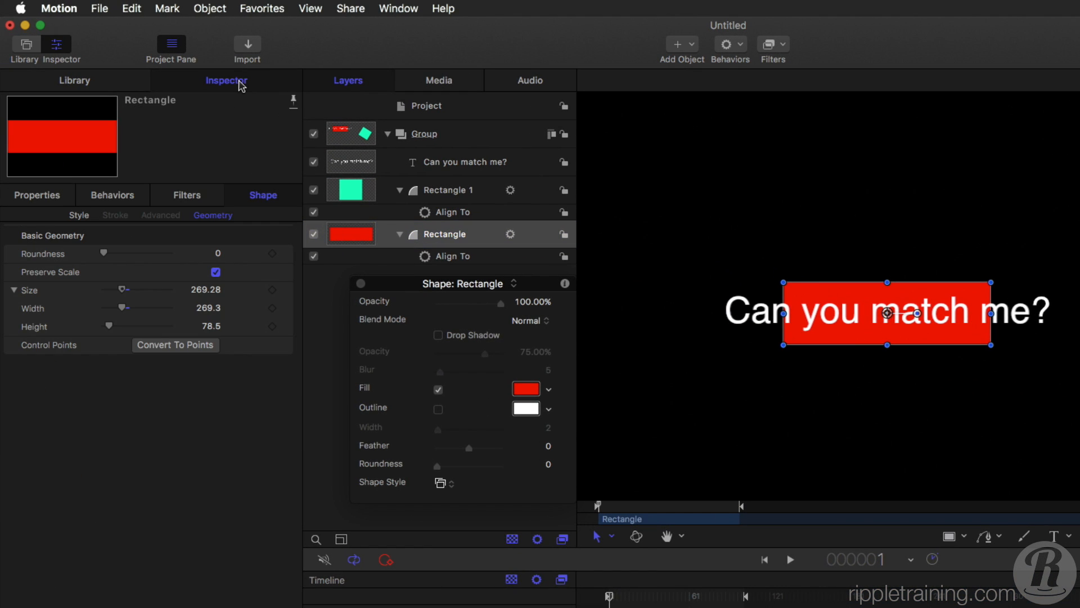
{"action": "mouse_move", "coordinate": [227, 209]}
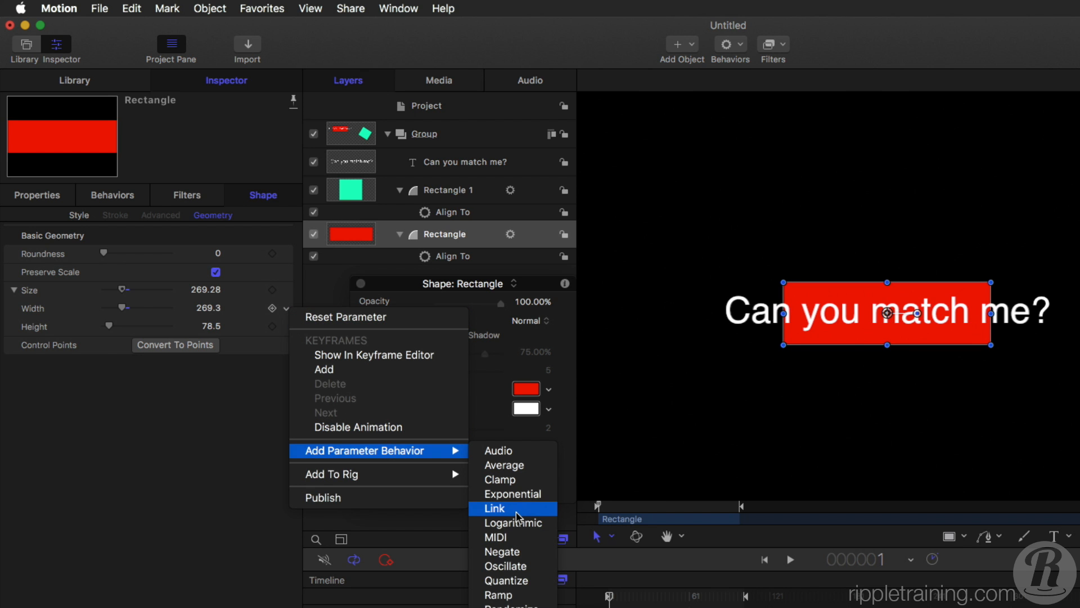
Step: Link the rectangle's width to the text layer via Object Attributes > Size > Width
{"action": "left_click", "coordinate": [494, 508]}
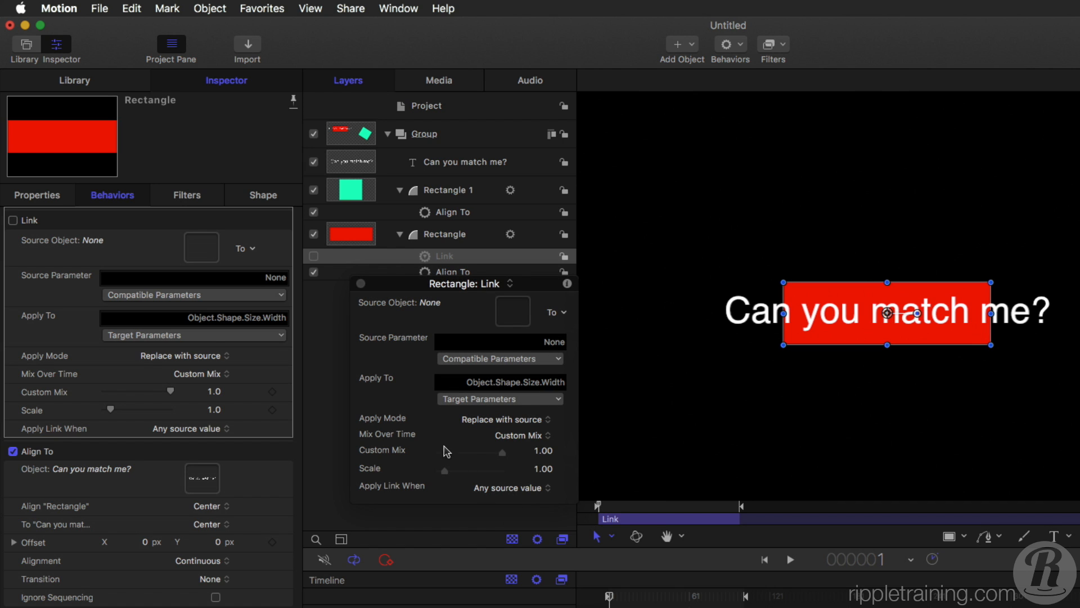
{"action": "left_click", "coordinate": [445, 255]}
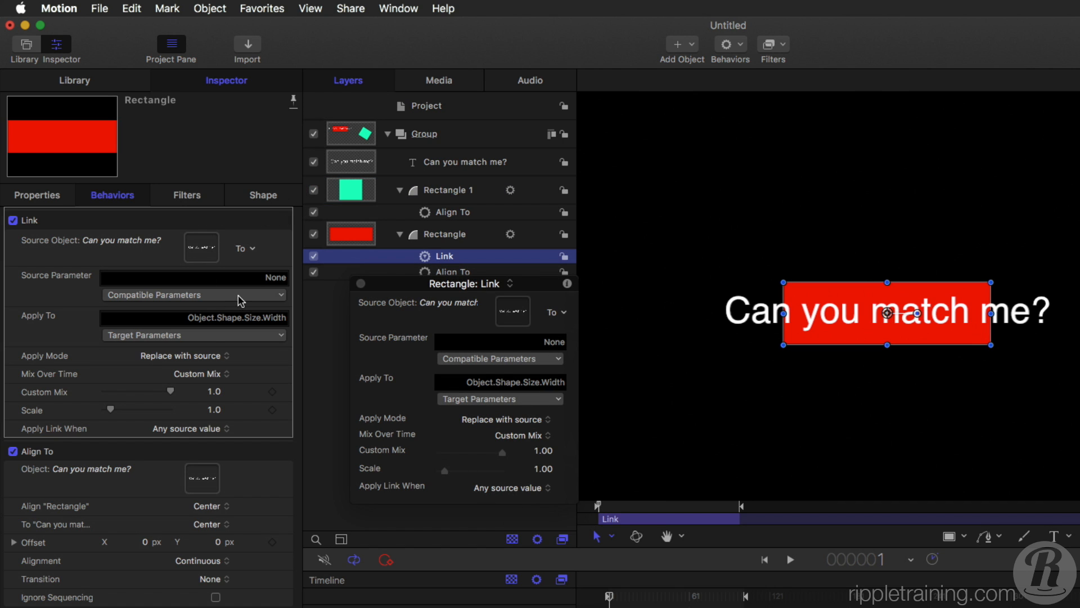
{"action": "left_click", "coordinate": [193, 294]}
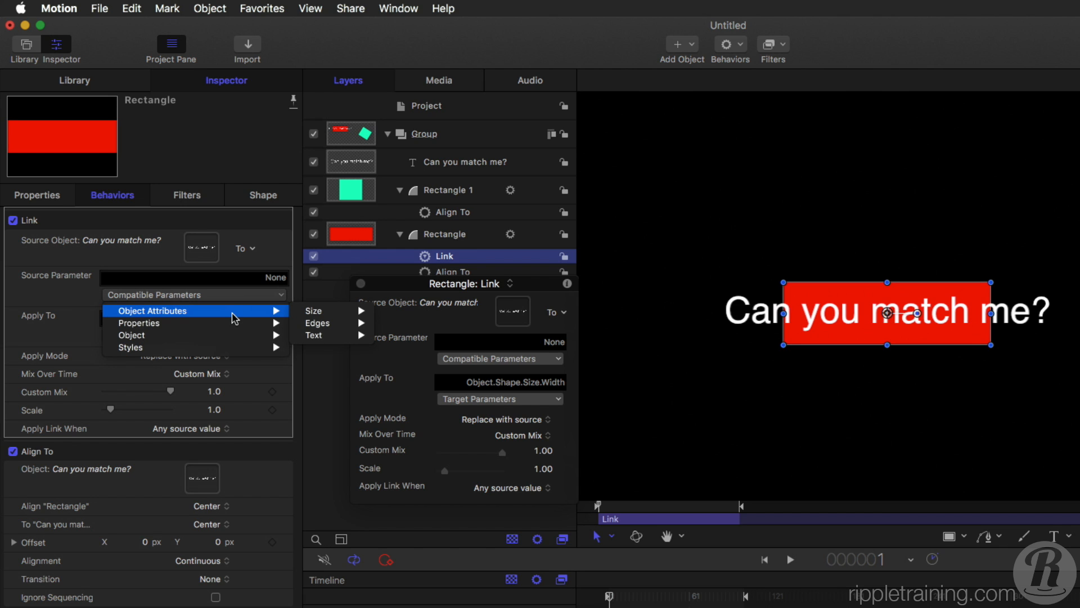
{"action": "mouse_move", "coordinate": [314, 311]}
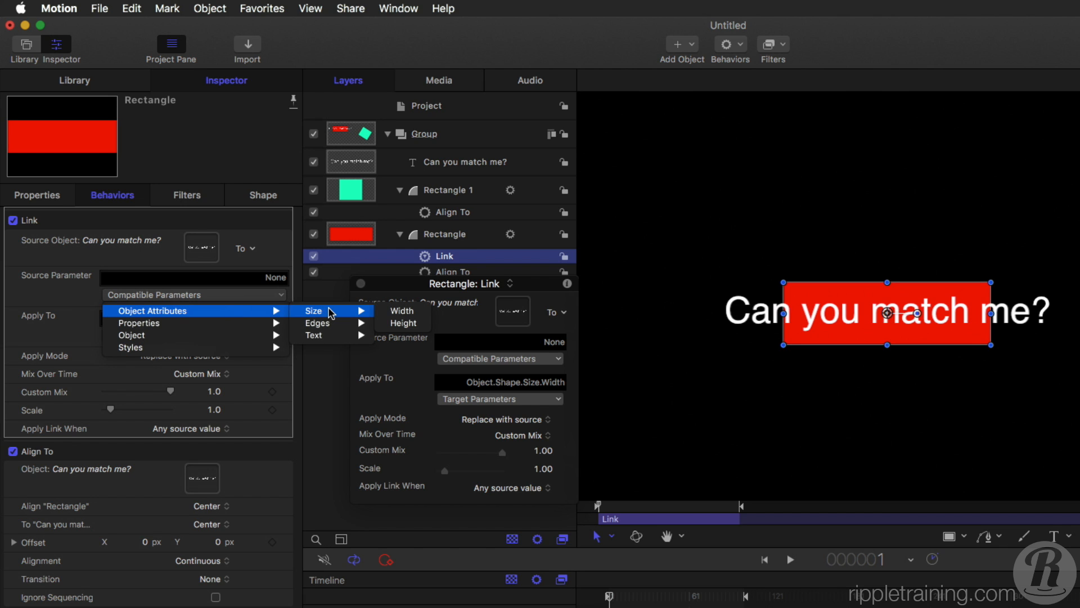
{"action": "mouse_move", "coordinate": [402, 311]}
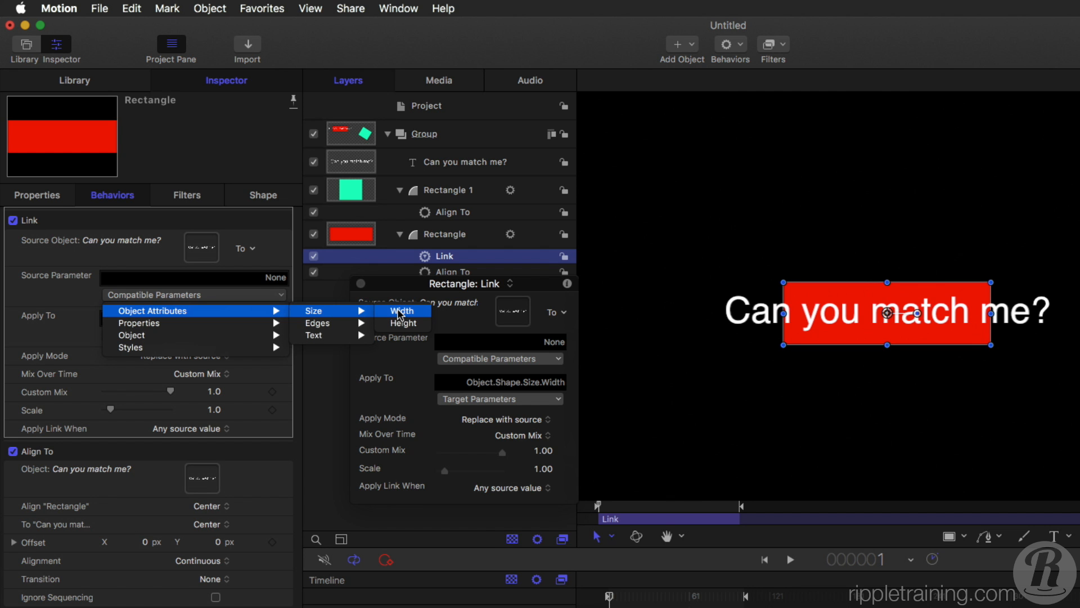
{"action": "left_click", "coordinate": [401, 311]}
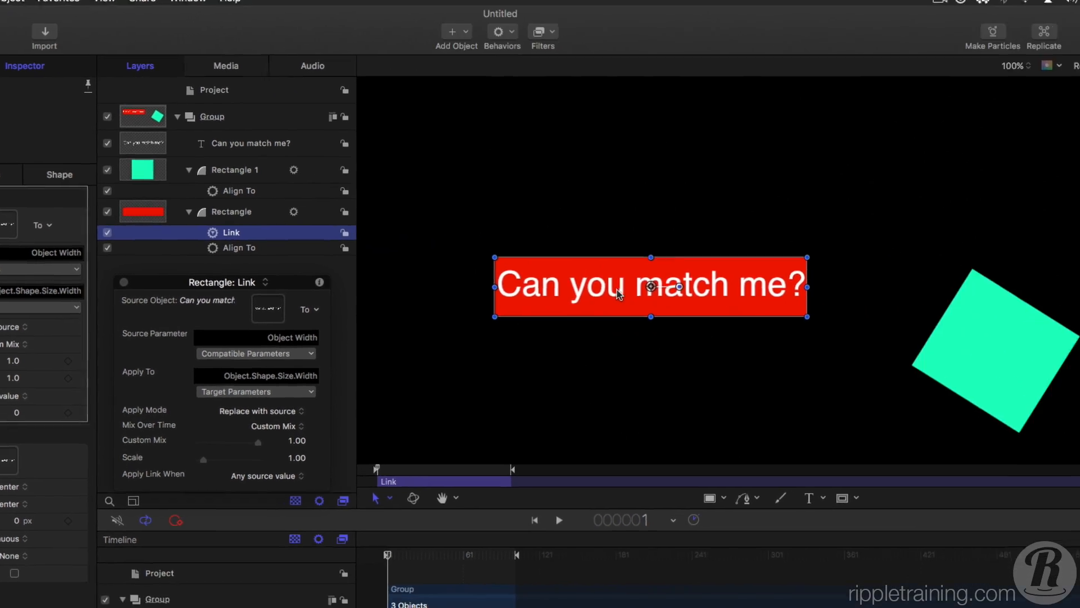
{"action": "left_click", "coordinate": [250, 135]}
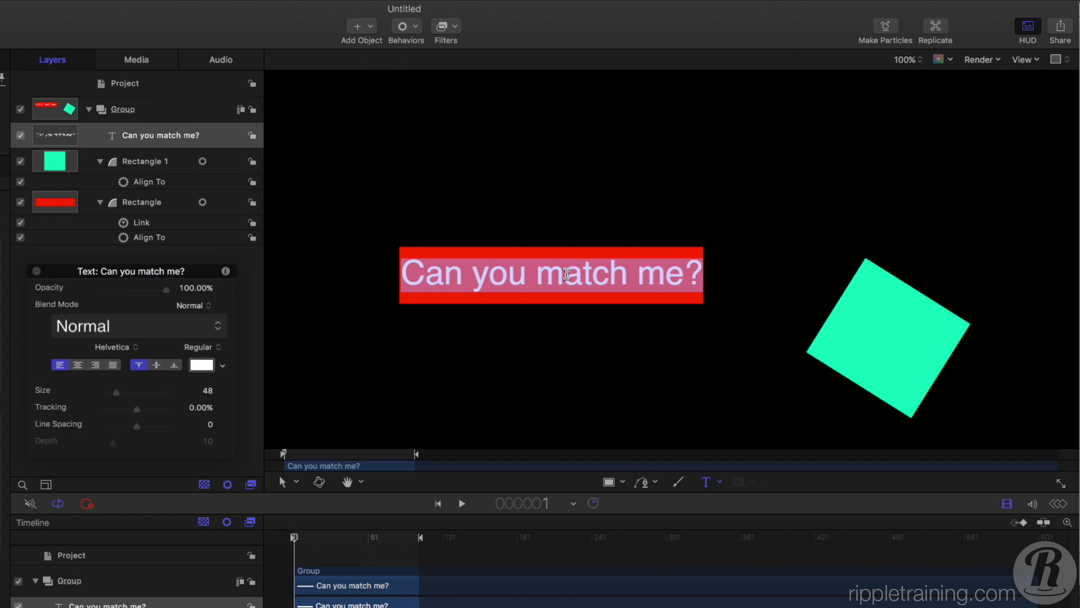
Step: Replace the canvas text with 'Today is Friday!' so the rectangle follows its width
{"action": "type", "text": "Today is"}
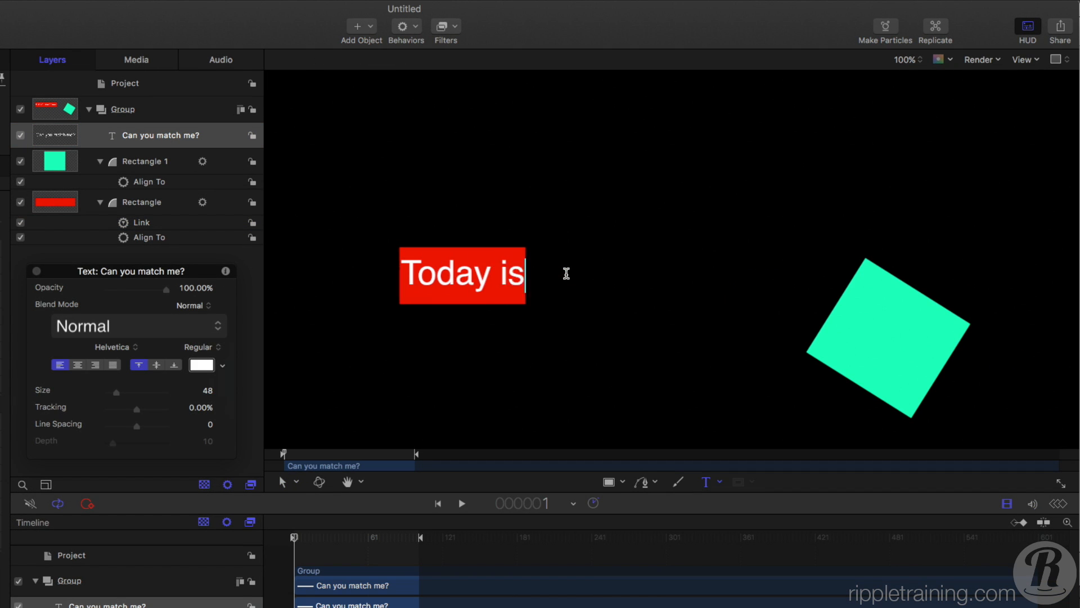
{"action": "type", "text": "Friday"}
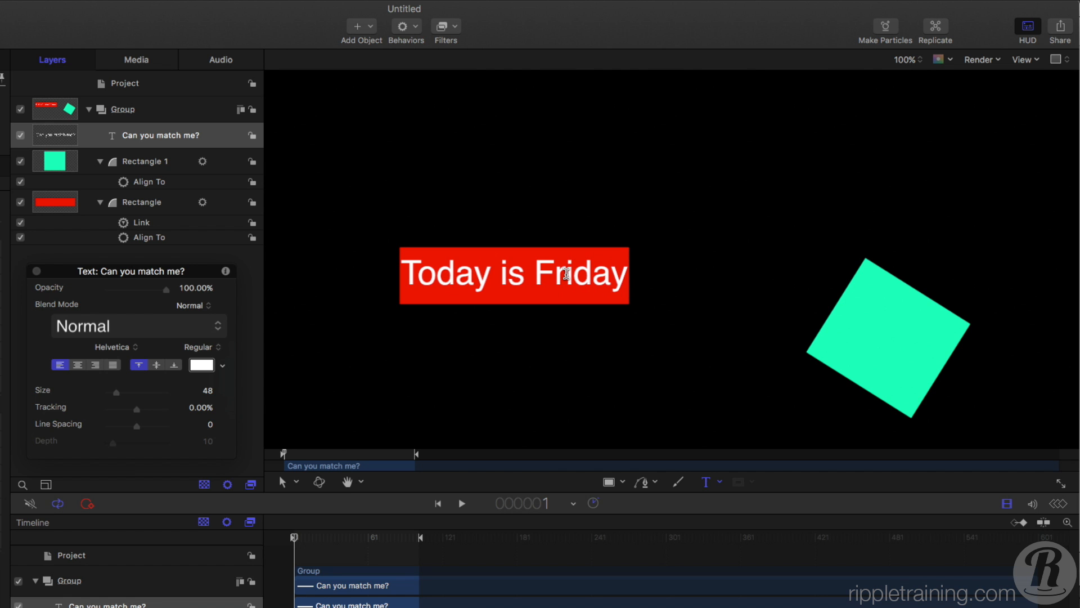
{"action": "type", "text": "Today is Friday!"}
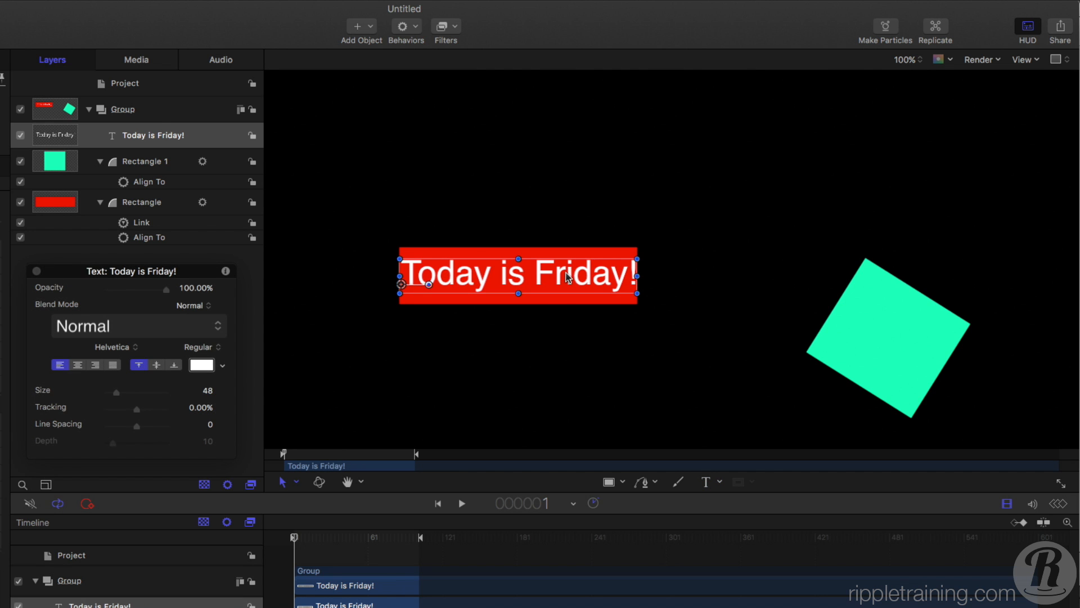
{"action": "mouse_move", "coordinate": [221, 312]}
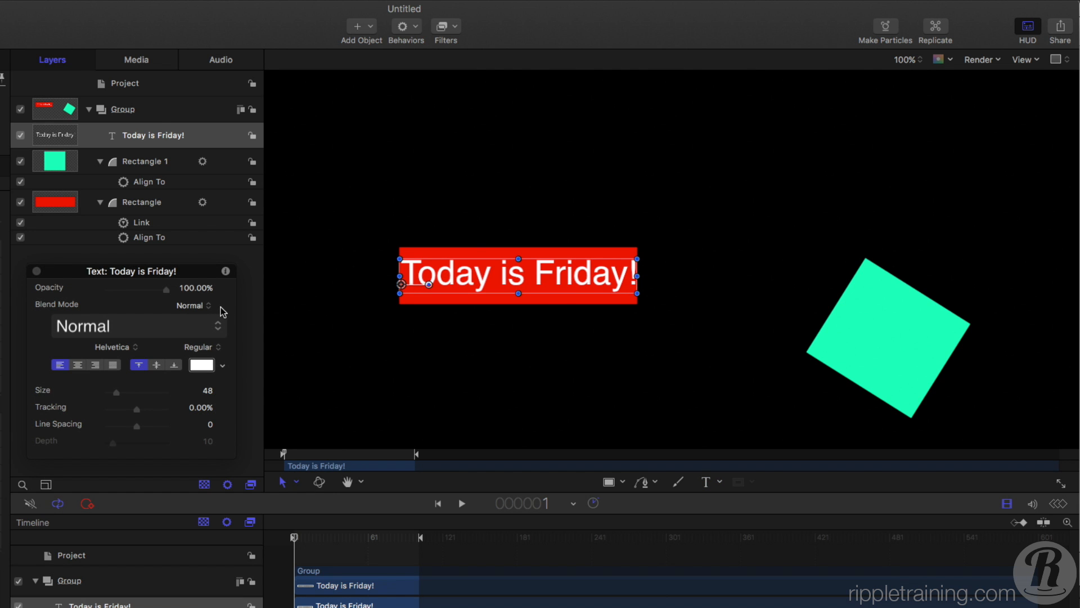
Step: Set the rectangle's Align To target to Text Baseline > Center and its own alignment point to Top
{"action": "left_click", "coordinate": [148, 237]}
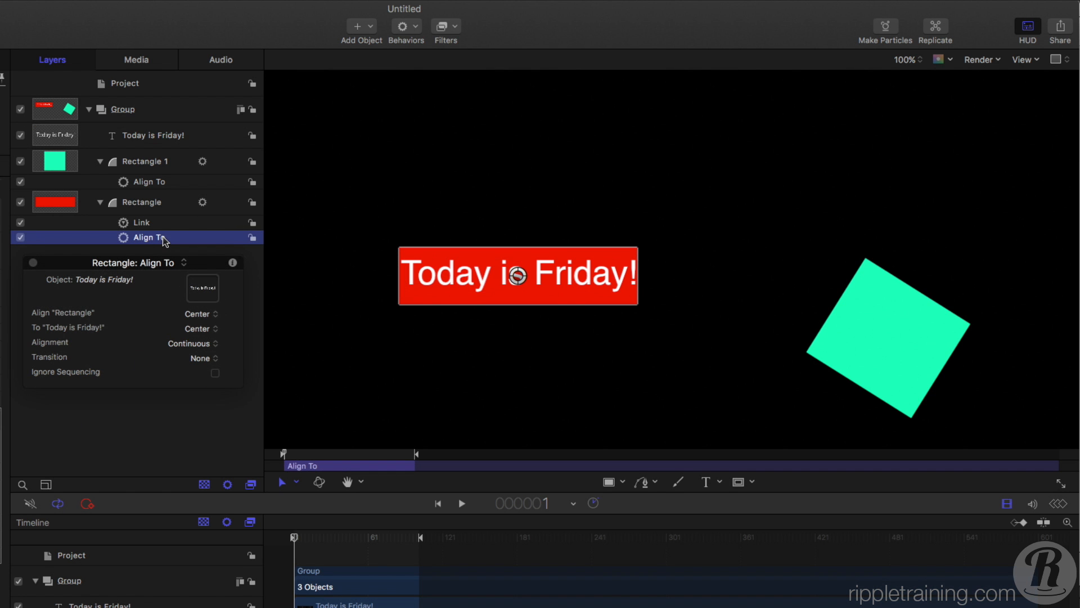
{"action": "left_click", "coordinate": [199, 314]}
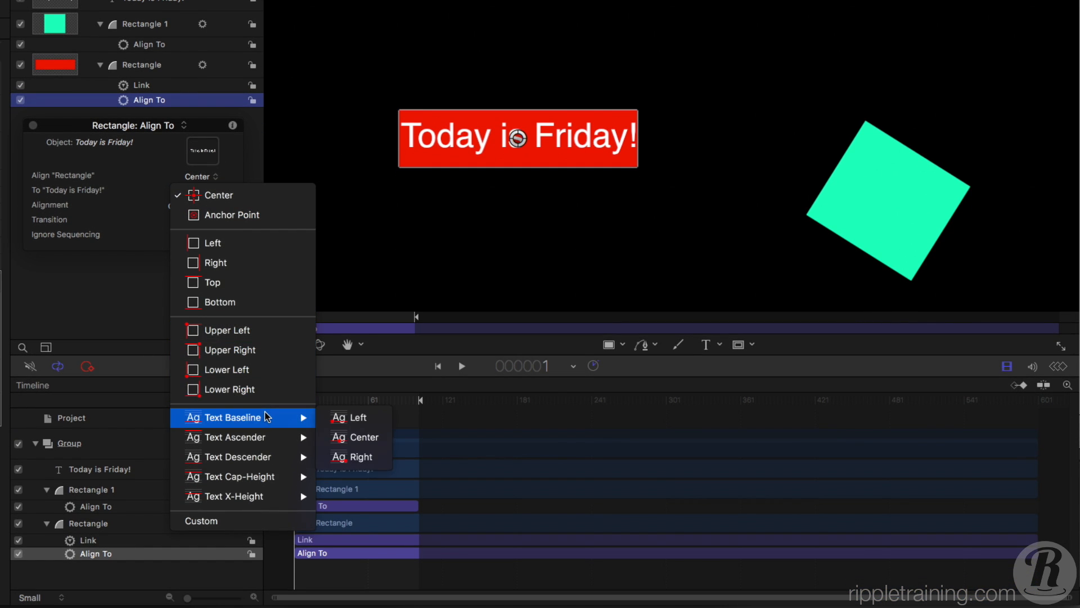
{"action": "mouse_move", "coordinate": [269, 460]}
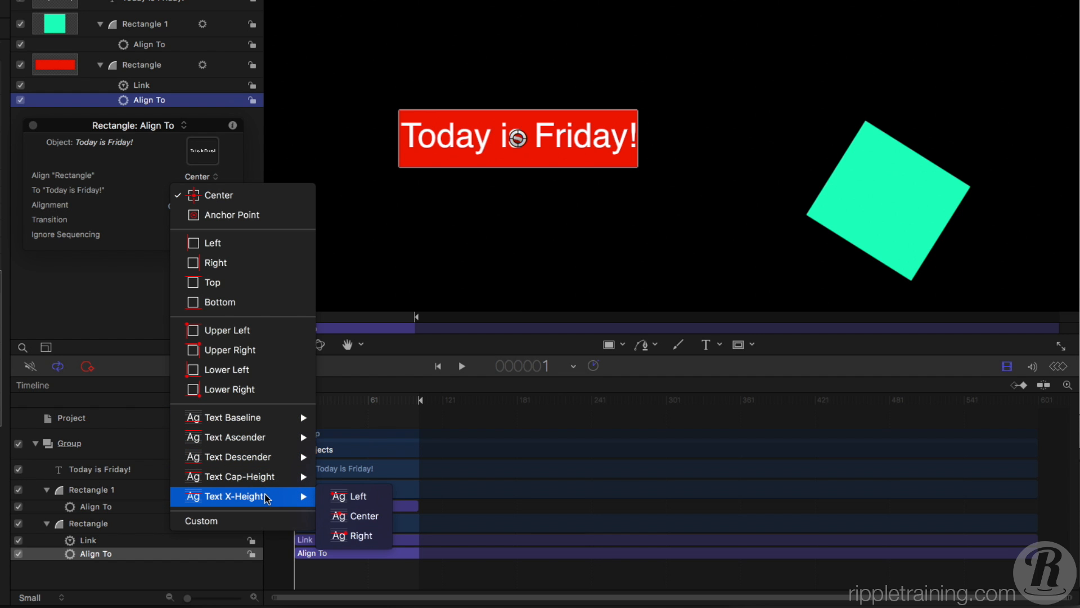
{"action": "mouse_move", "coordinate": [227, 418]}
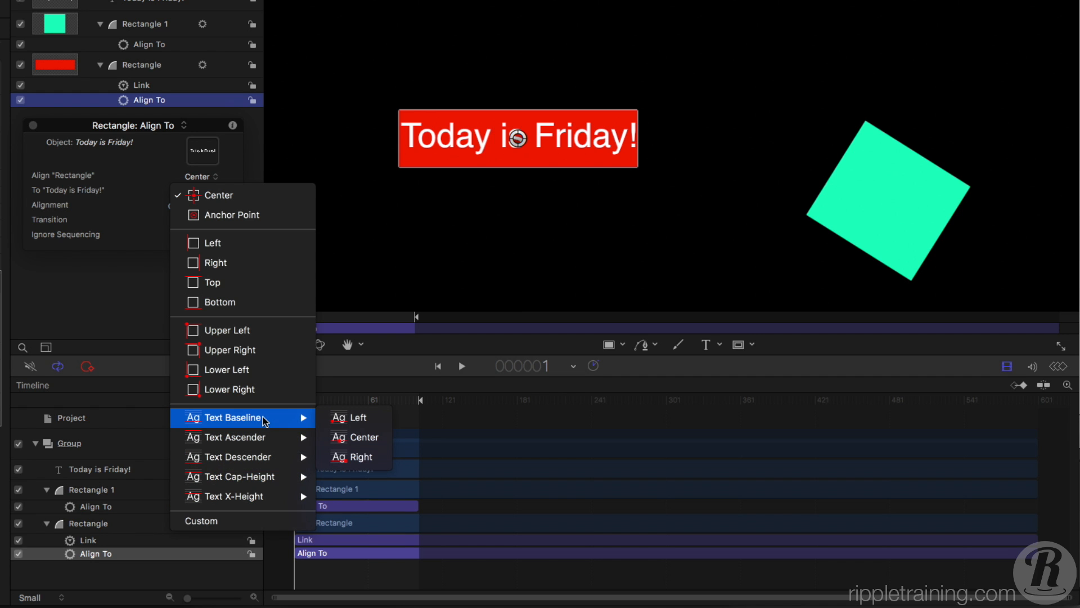
{"action": "mouse_move", "coordinate": [355, 436]}
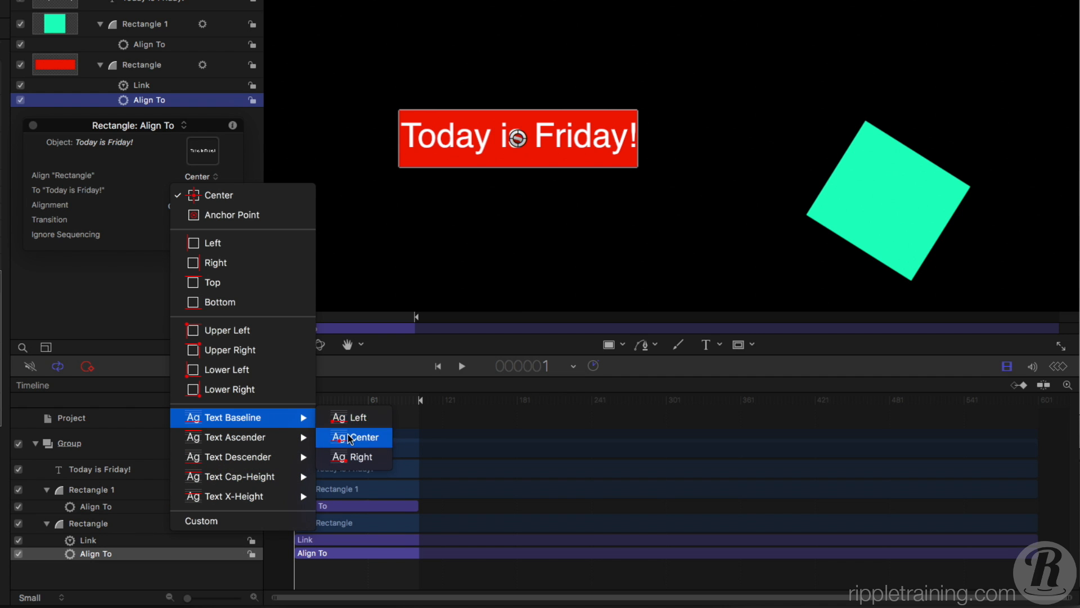
{"action": "left_click", "coordinate": [354, 437]}
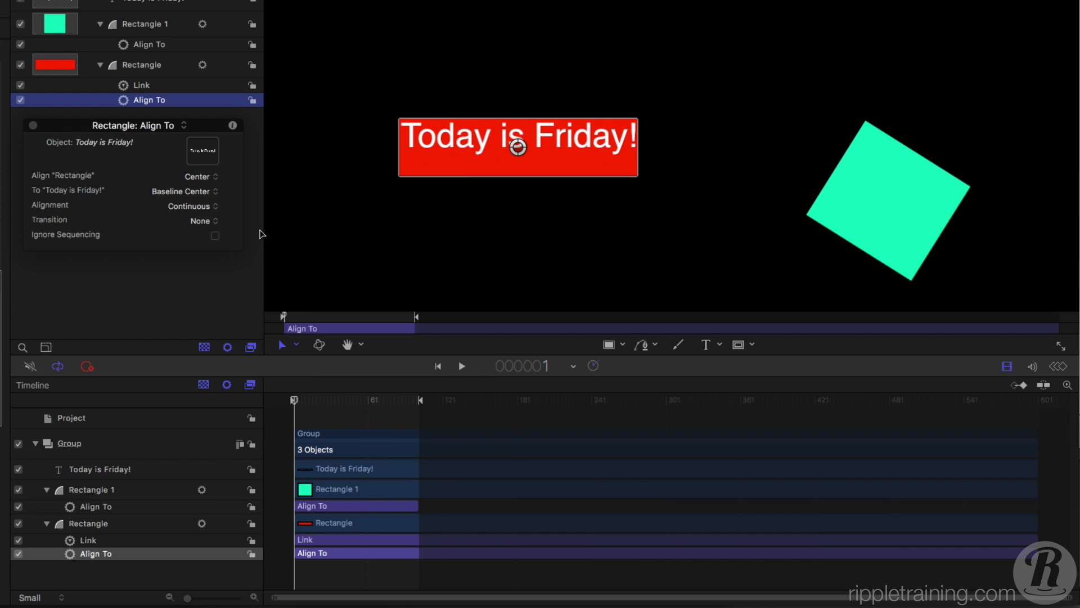
{"action": "left_click", "coordinate": [198, 175]}
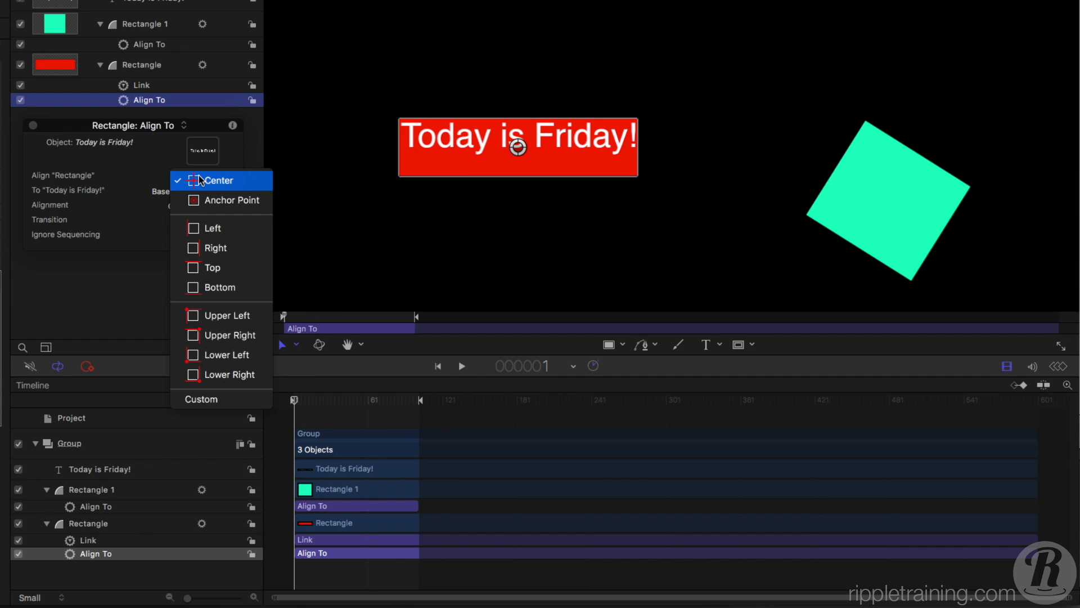
{"action": "mouse_move", "coordinate": [220, 267]}
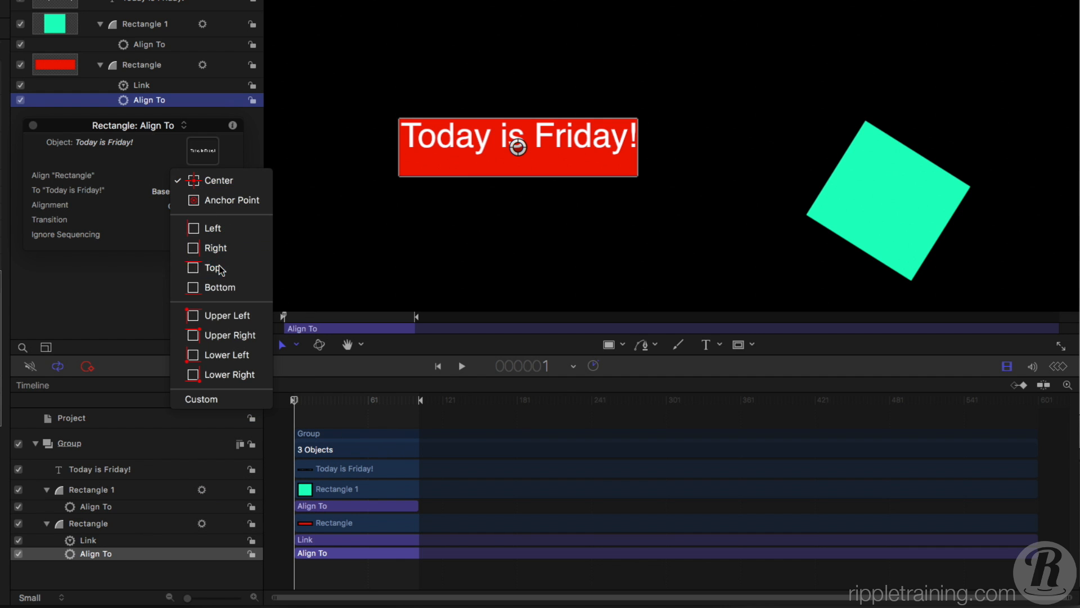
{"action": "left_click", "coordinate": [214, 268]}
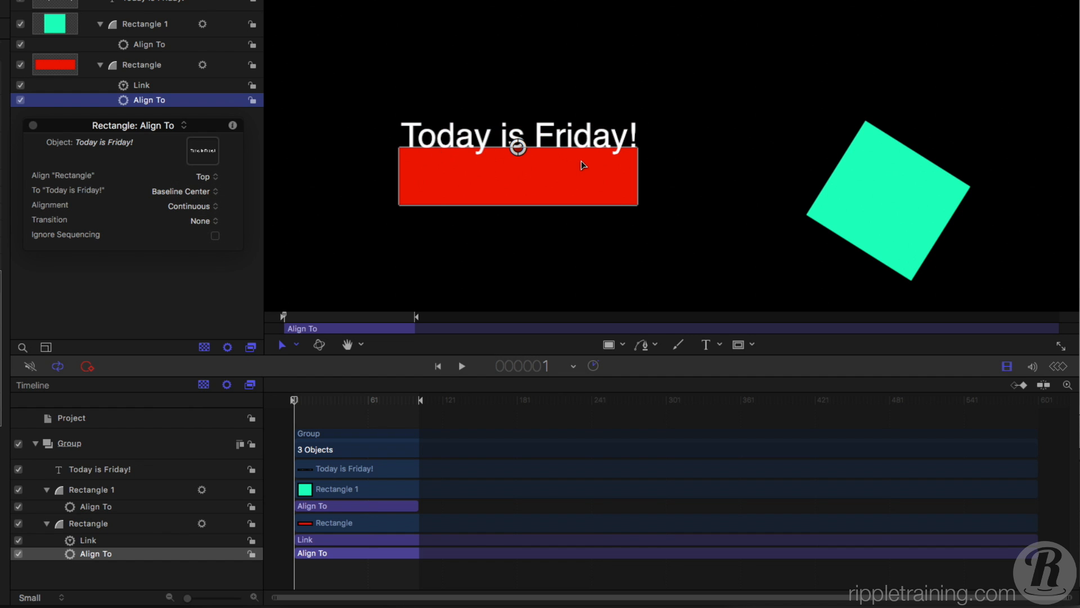
{"action": "mouse_move", "coordinate": [460, 176]}
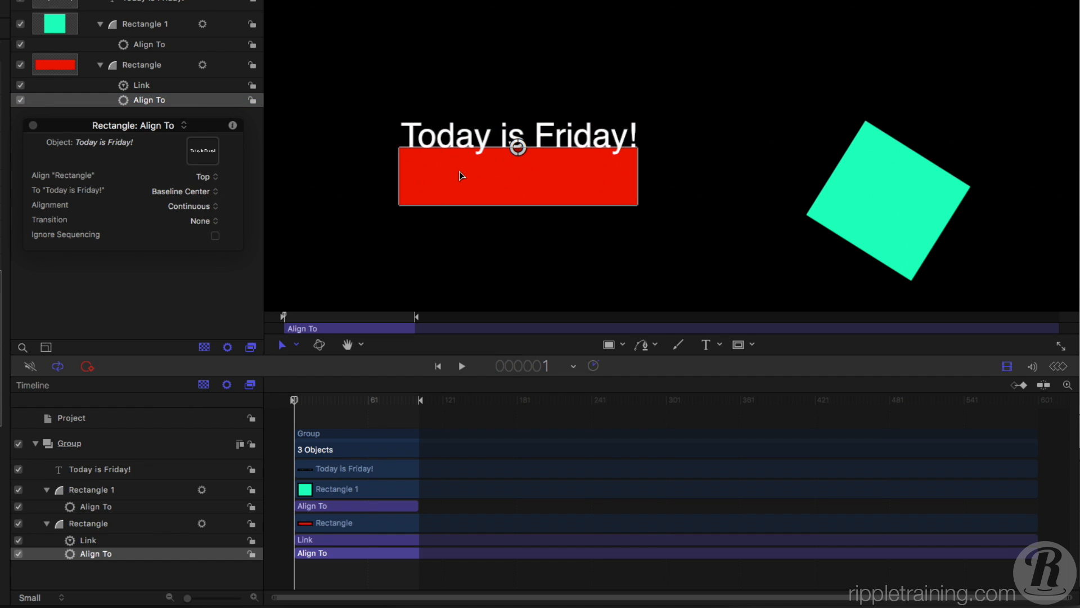
Step: Use Edit Rectangle to flatten the red rectangle into a thin underline, then deselect
{"action": "left_click", "coordinate": [142, 66]}
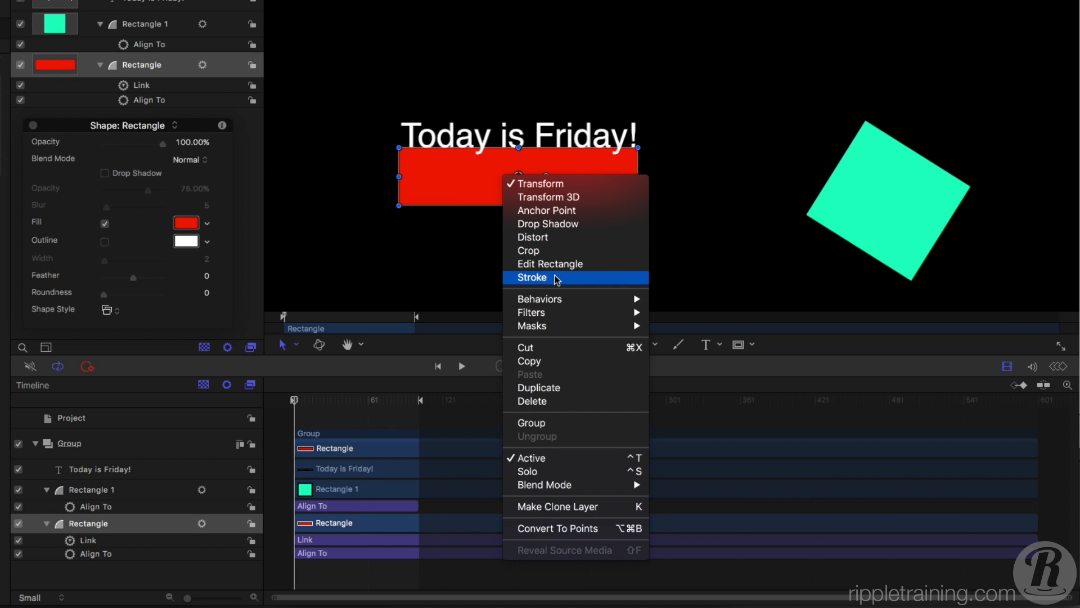
{"action": "left_click", "coordinate": [532, 277]}
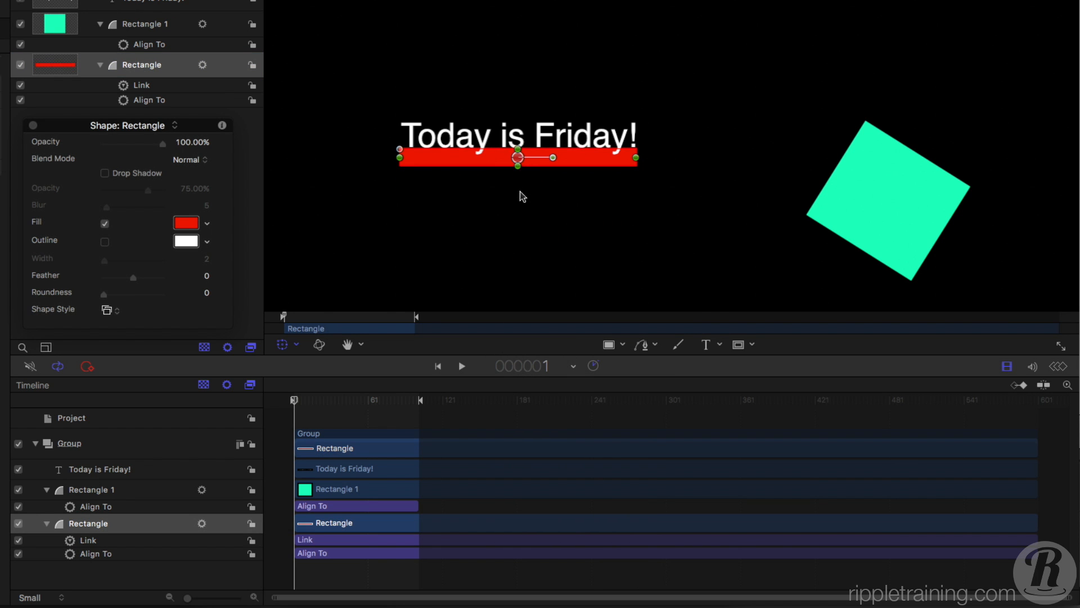
{"action": "left_click", "coordinate": [516, 196]}
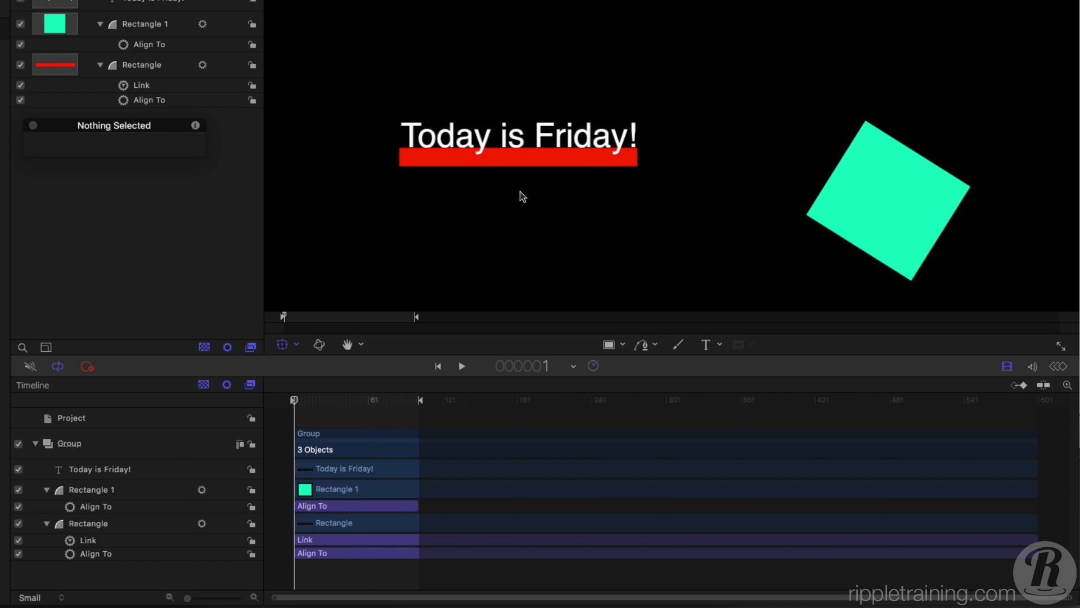